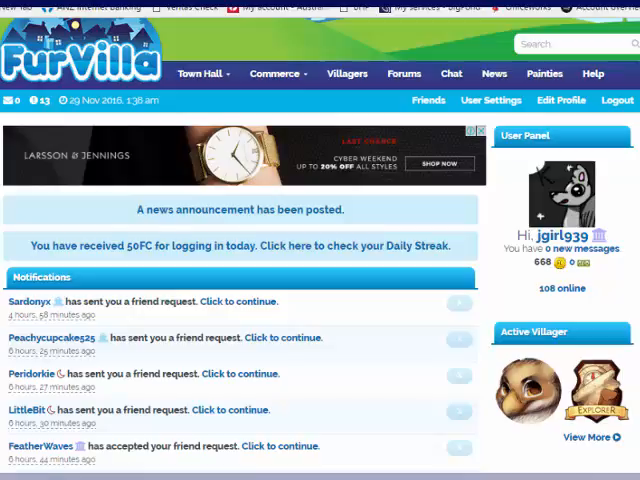
# Scroll the home page to reach the full dated notifications list
pyautogui.scroll(-3)
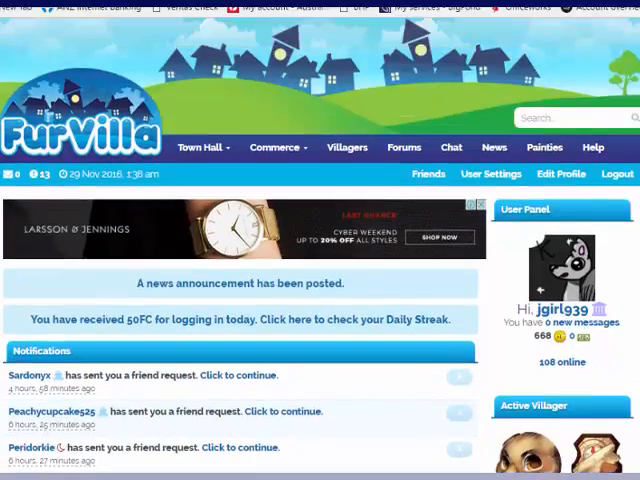
pyautogui.scroll(-3)
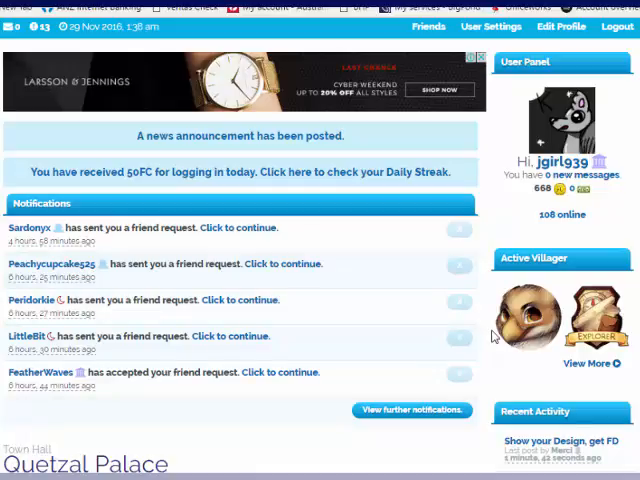
pyautogui.moveTo(626, 277)
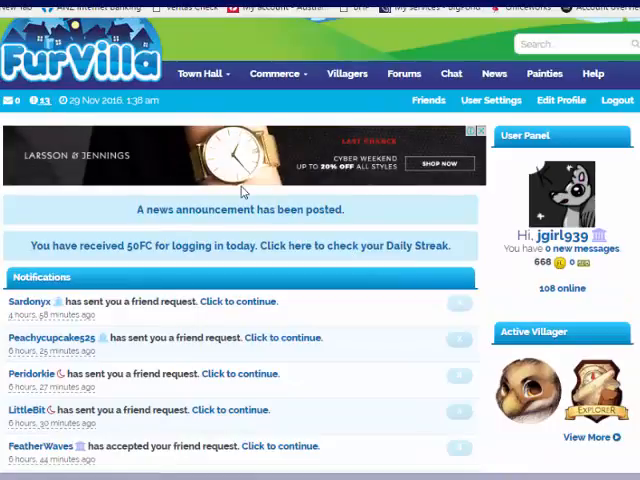
pyautogui.scroll(-3)
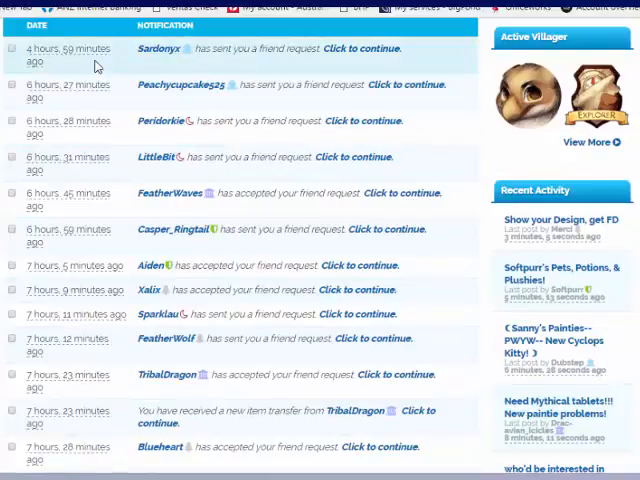
# Select the friend-request and item-transfer notifications and delete them
pyautogui.click(12, 49)
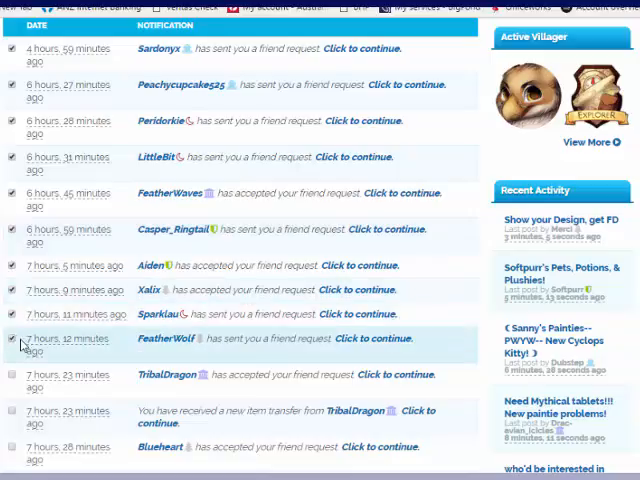
pyautogui.scroll(-3)
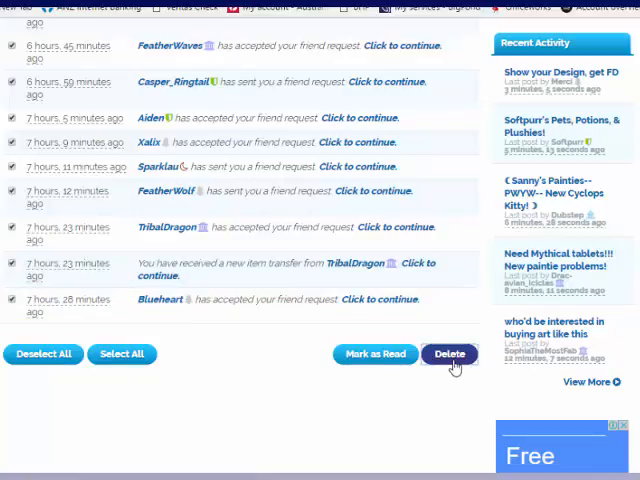
pyautogui.click(449, 354)
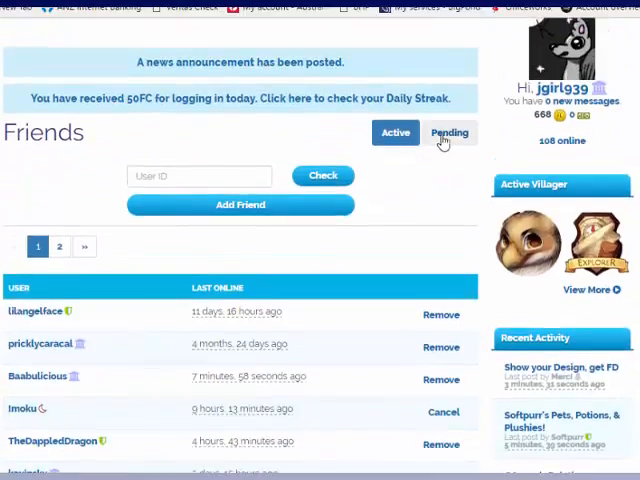
# Accept all requests under the Pending tab, growing the friends list to three pages
pyautogui.click(449, 132)
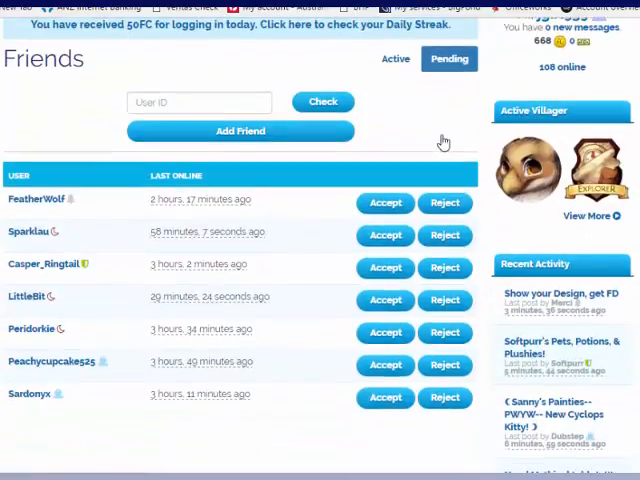
pyautogui.scroll(-3)
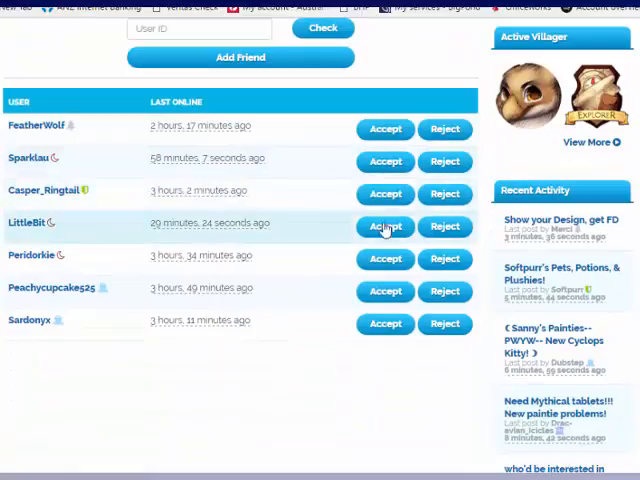
pyautogui.click(385, 227)
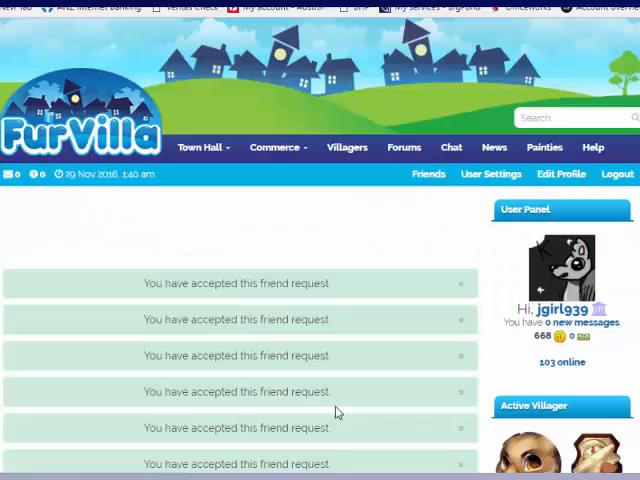
pyautogui.scroll(-3)
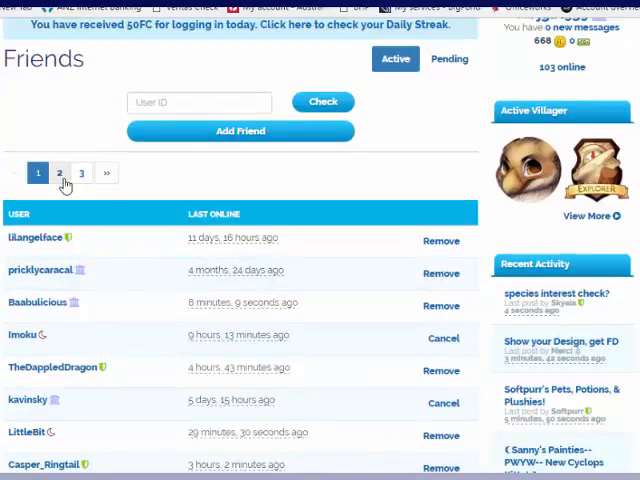
pyautogui.scroll(-3)
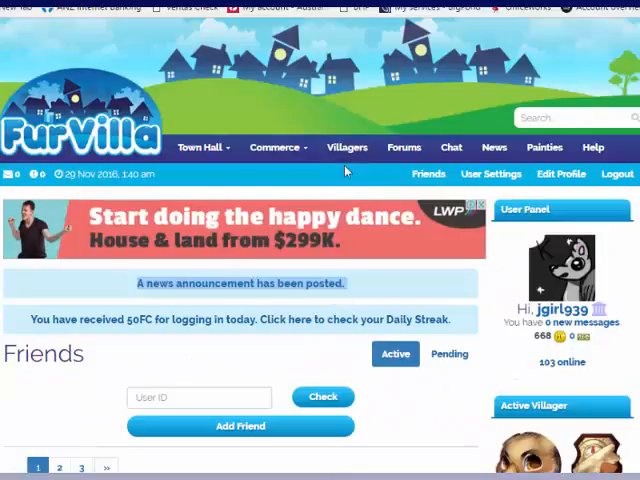
# Harvest all ten ready Flying Daisies pots in Apricot's herbalist garden
pyautogui.click(346, 147)
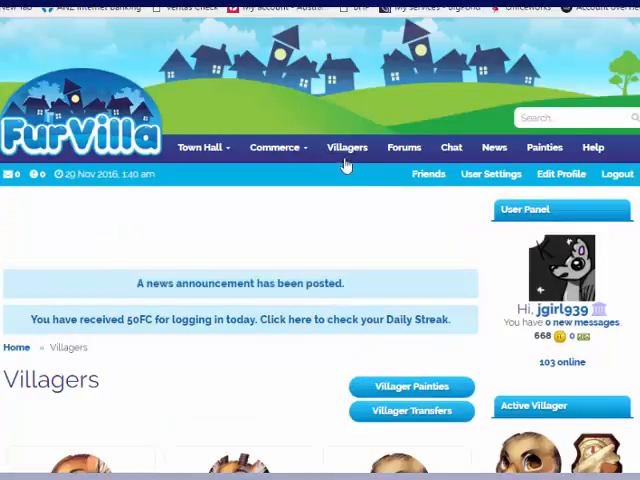
pyautogui.scroll(-3)
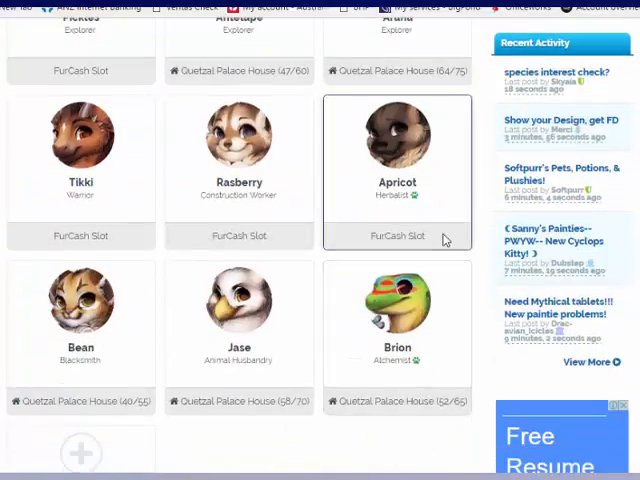
pyautogui.click(397, 140)
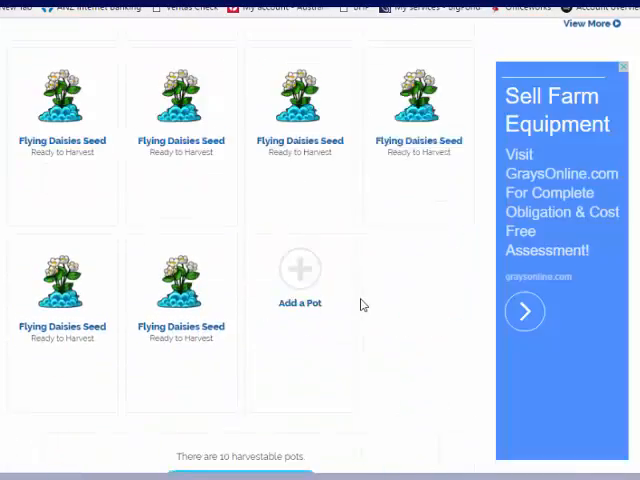
pyautogui.scroll(-3)
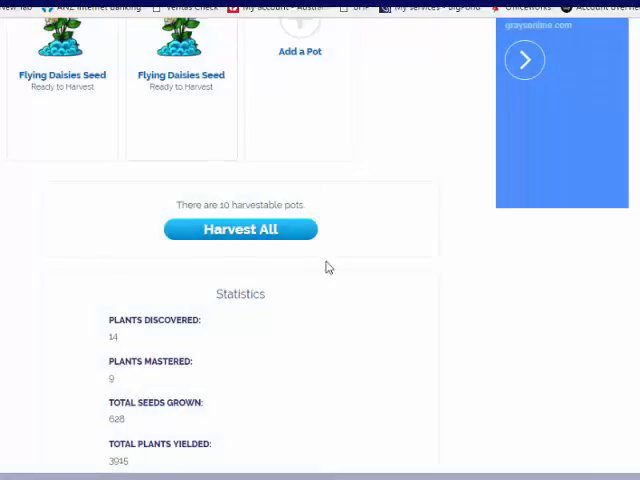
pyautogui.click(239, 229)
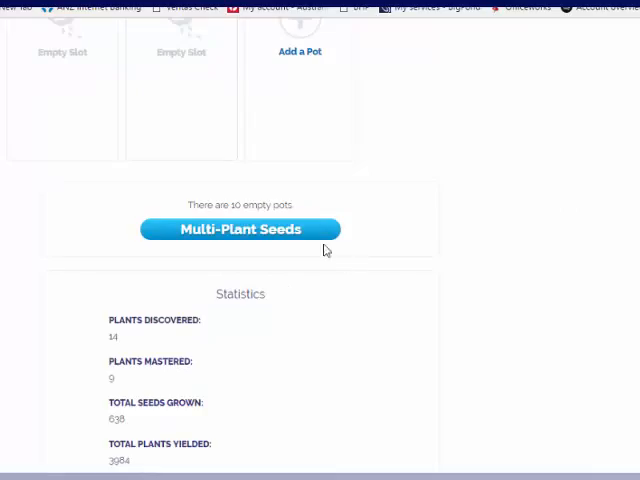
pyautogui.click(239, 229)
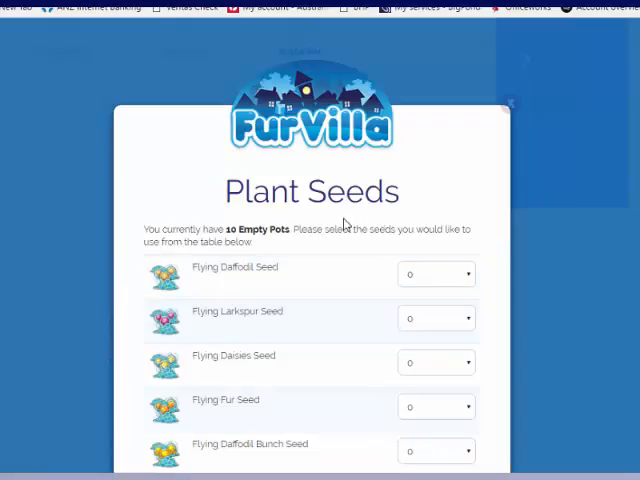
pyautogui.click(436, 273)
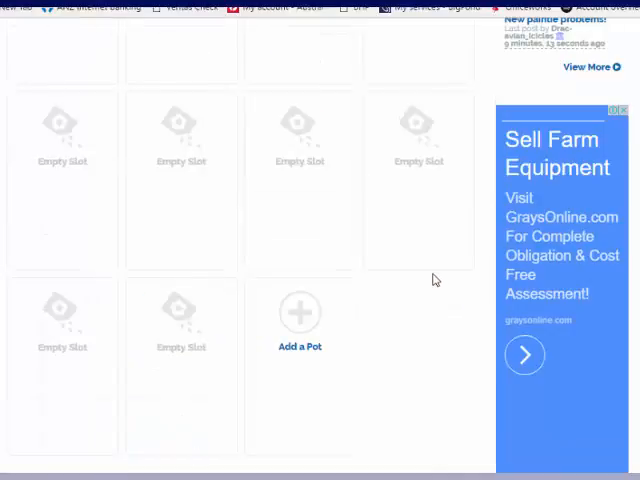
pyautogui.moveTo(408, 248)
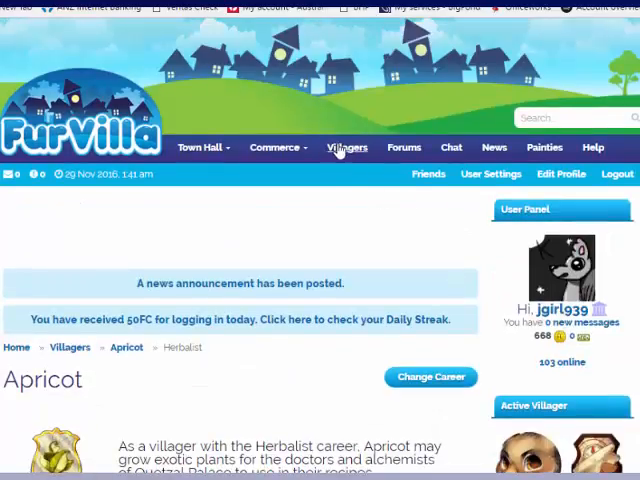
# Craft a Breeding Potion with alchemist Brion, due in one hour, and dismiss the confirmation
pyautogui.click(346, 147)
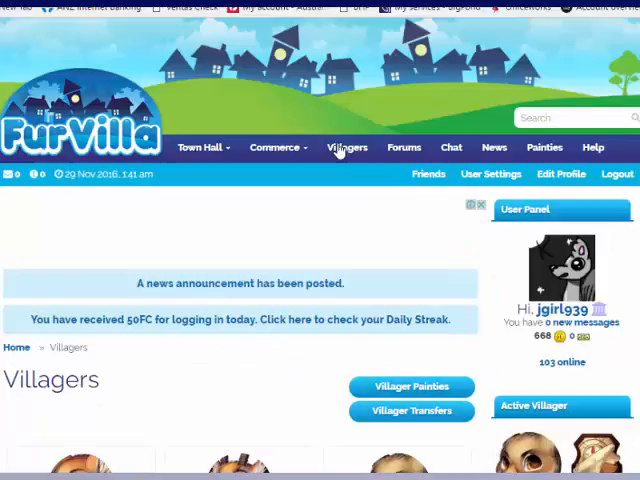
pyautogui.scroll(-3)
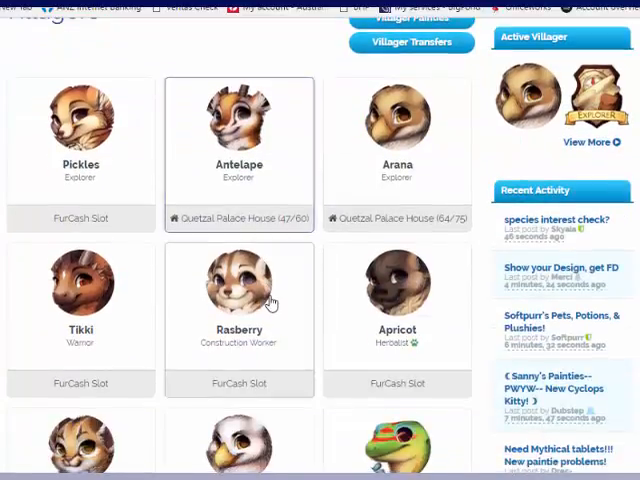
pyautogui.scroll(-3)
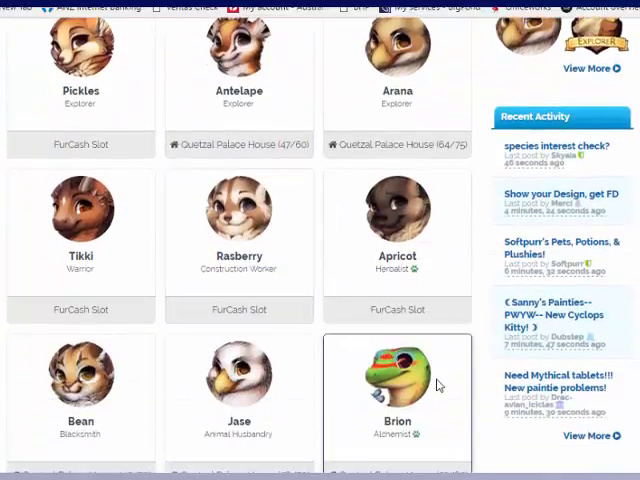
pyautogui.scroll(-3)
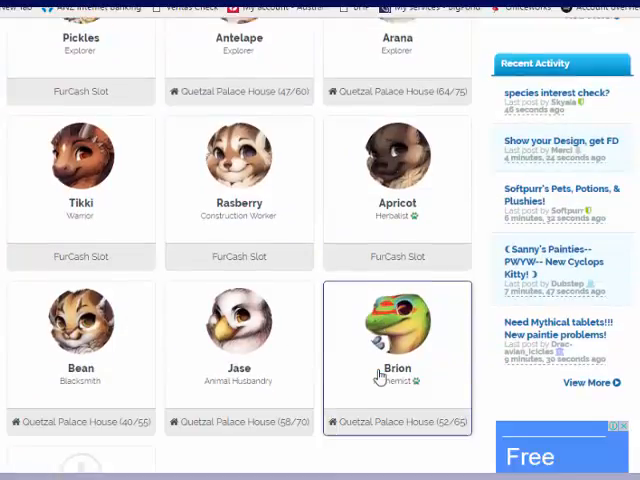
pyautogui.scroll(-3)
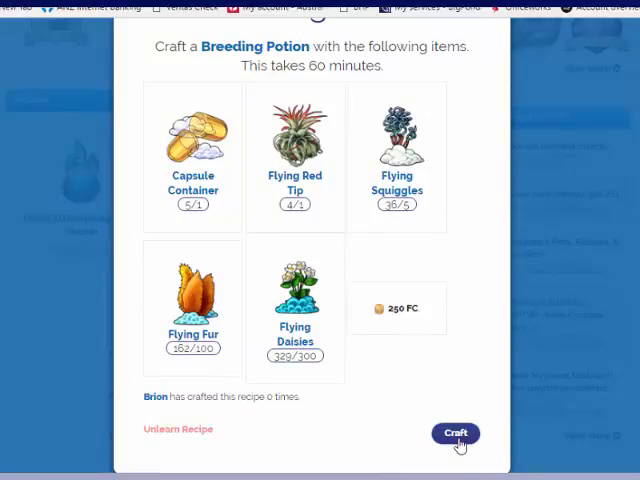
pyautogui.click(455, 433)
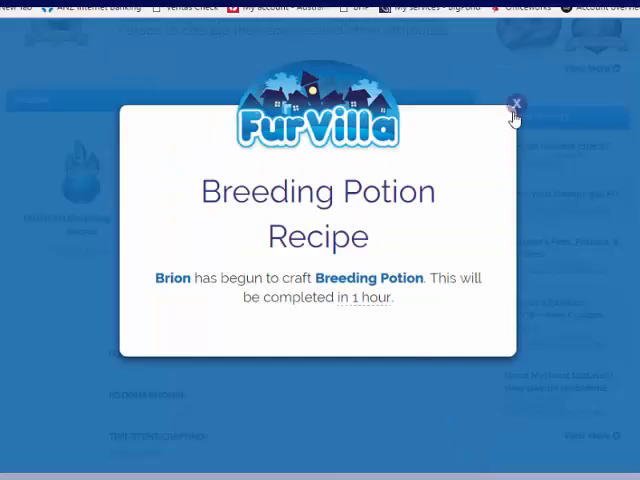
pyautogui.click(514, 104)
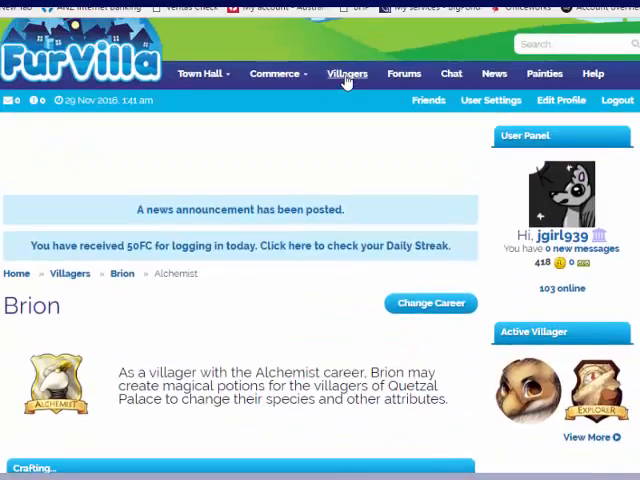
# Run Tikki's battles with the Dragon Tail Sword, including a Common Glider, until charges run out
pyautogui.click(347, 73)
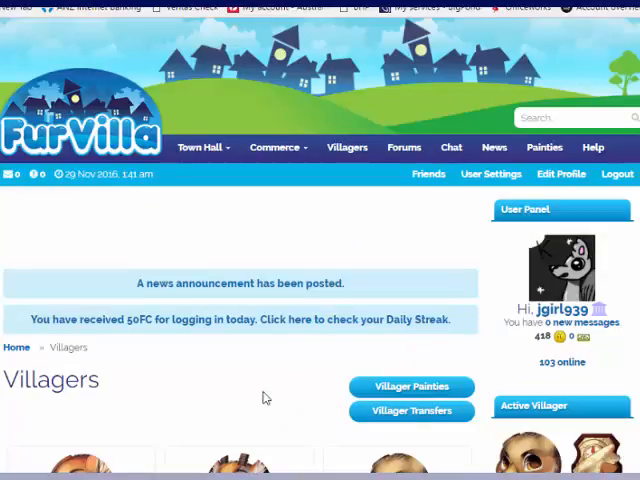
pyautogui.scroll(-3)
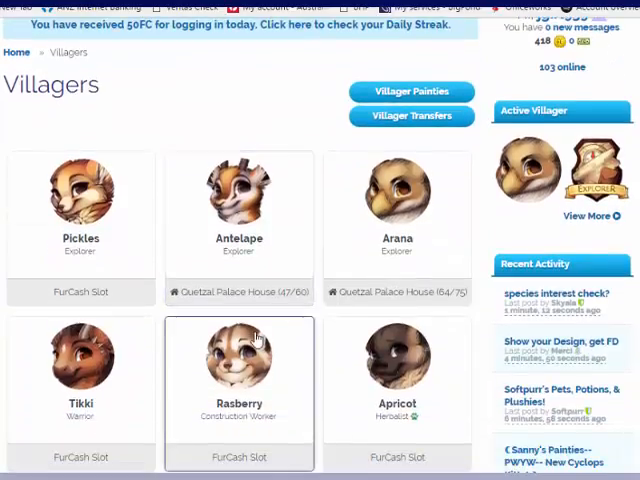
pyautogui.scroll(-3)
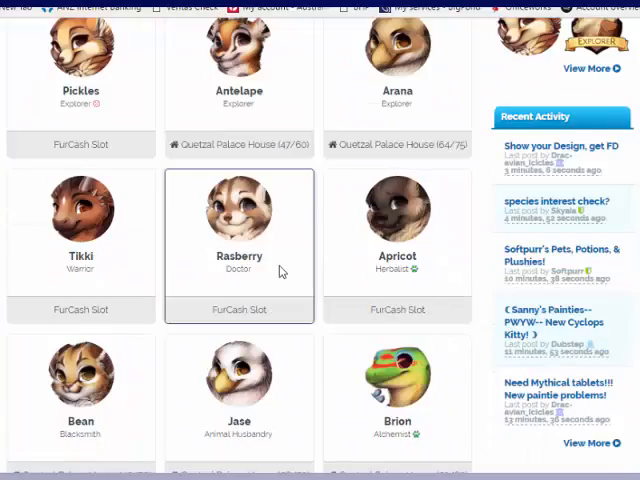
pyautogui.scroll(-3)
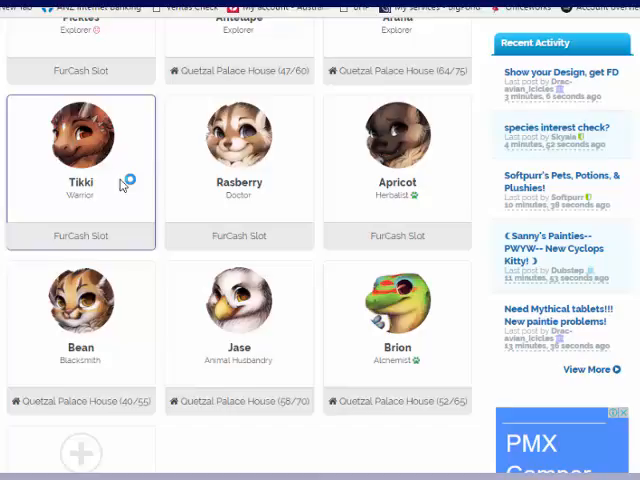
pyautogui.click(80, 140)
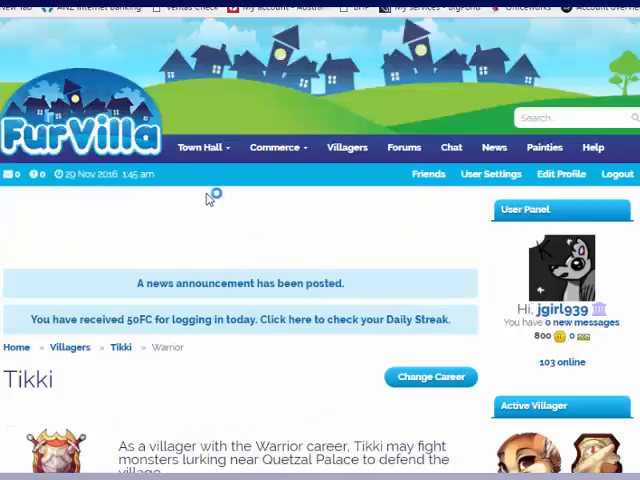
pyautogui.moveTo(320, 215)
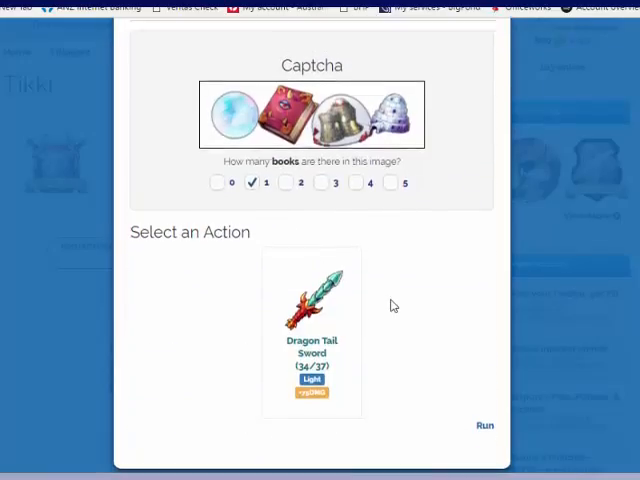
pyautogui.click(484, 425)
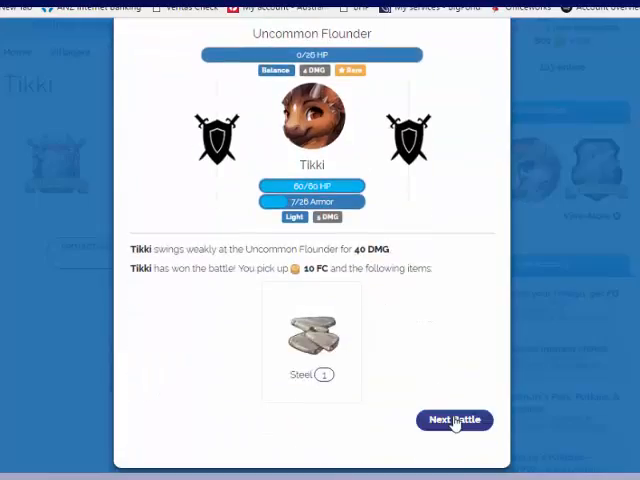
pyautogui.click(454, 420)
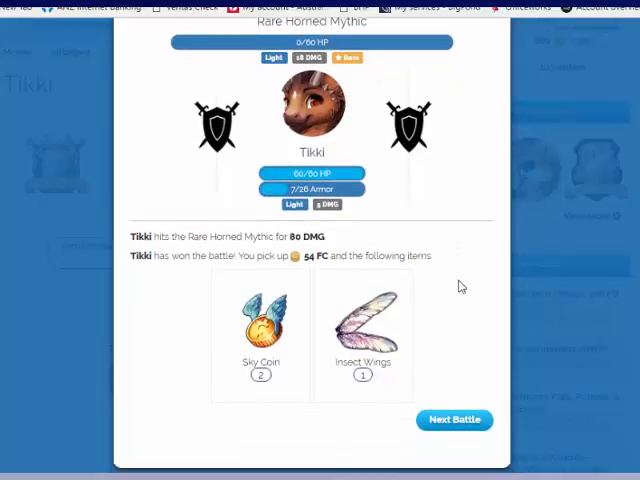
pyautogui.click(453, 420)
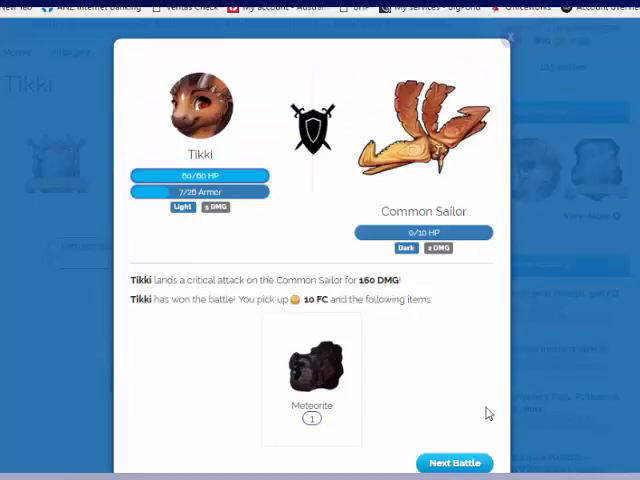
pyautogui.click(453, 462)
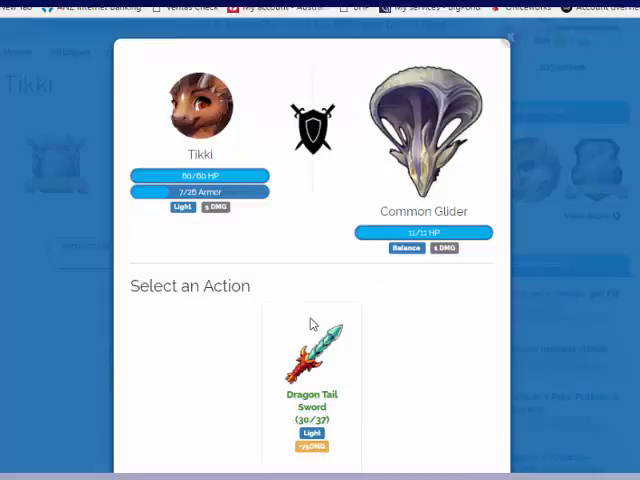
pyautogui.click(311, 355)
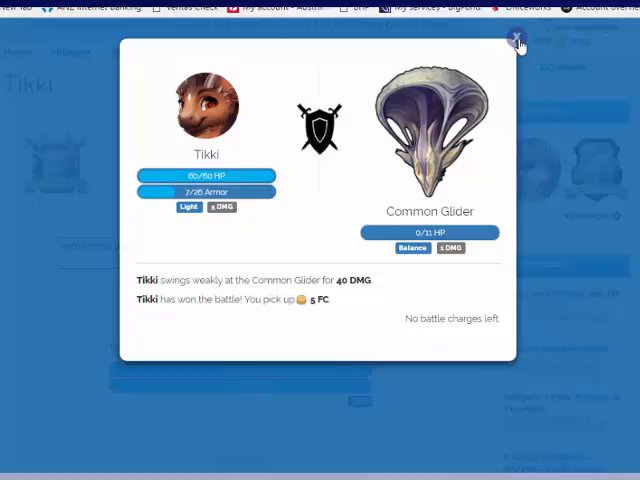
# Close the battle results and view Tikki's next-battle countdown
pyautogui.click(516, 39)
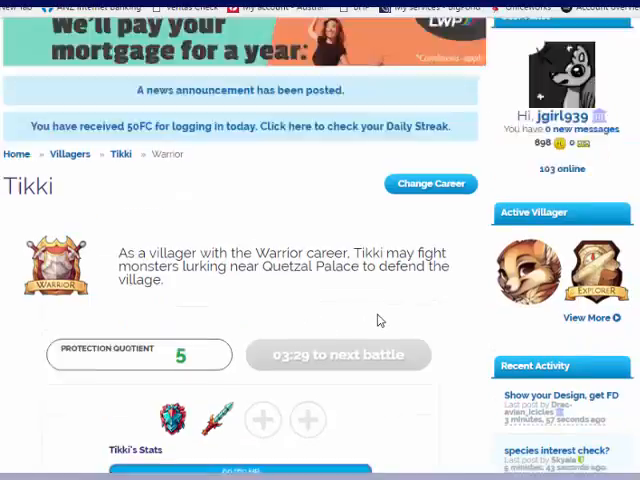
pyautogui.scroll(-3)
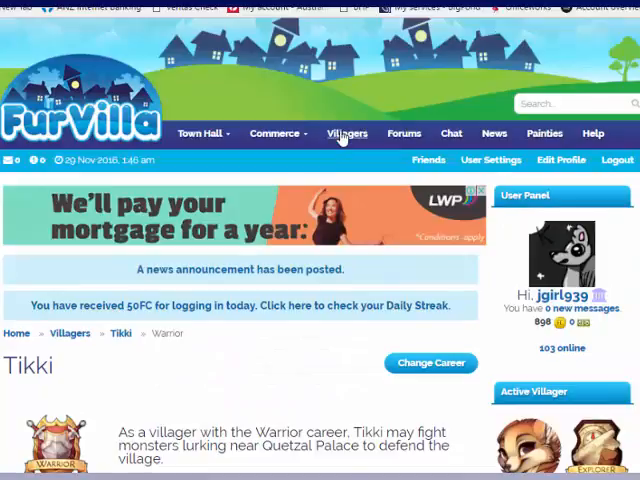
# Collect the finished Dragon Scale Shield on Bean's blacksmith page
pyautogui.click(346, 133)
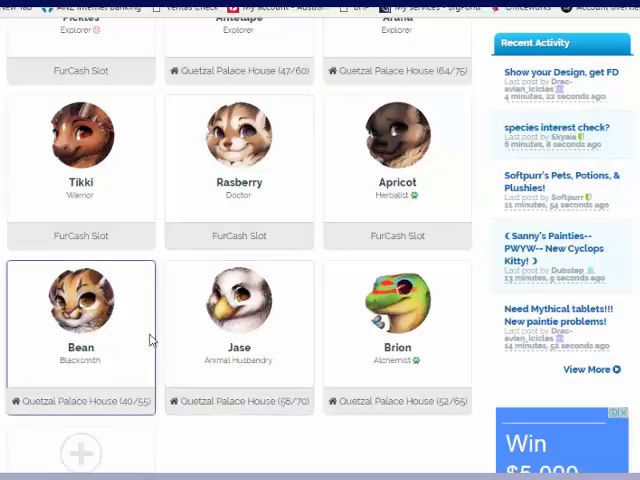
pyautogui.click(80, 330)
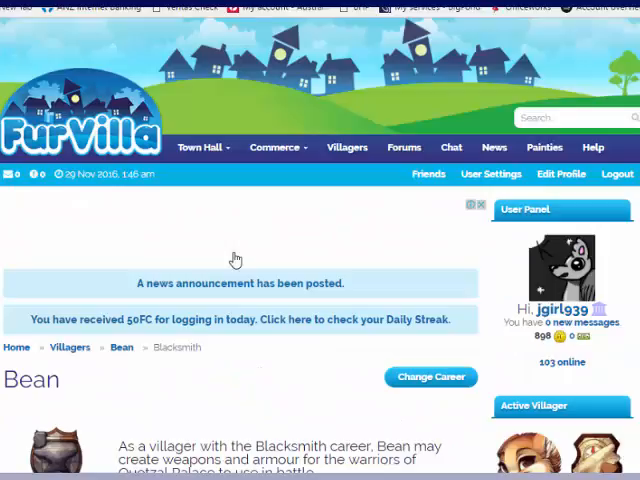
pyautogui.scroll(-3)
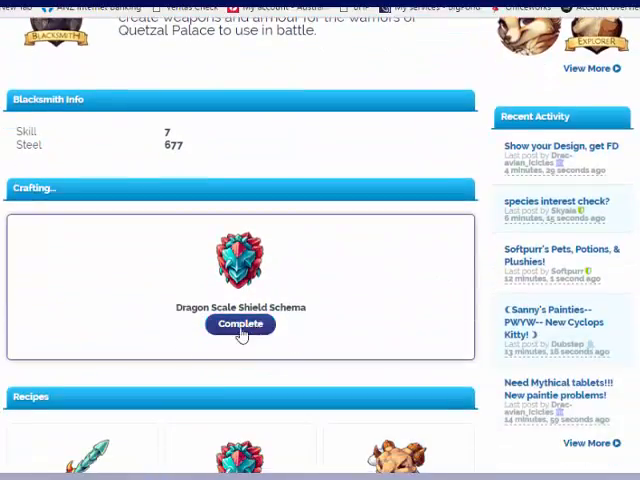
pyautogui.click(239, 324)
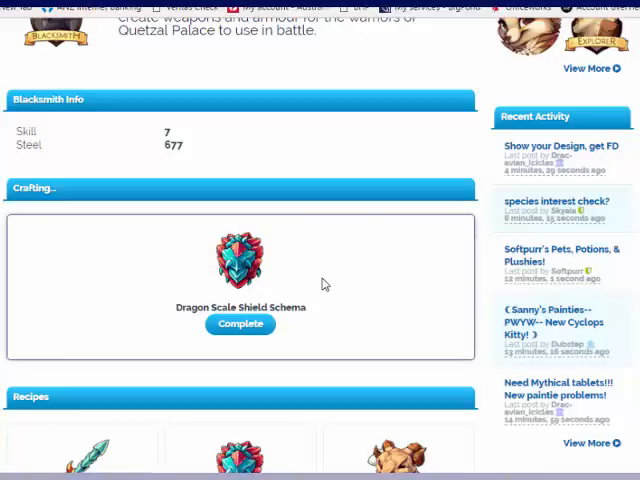
pyautogui.click(239, 324)
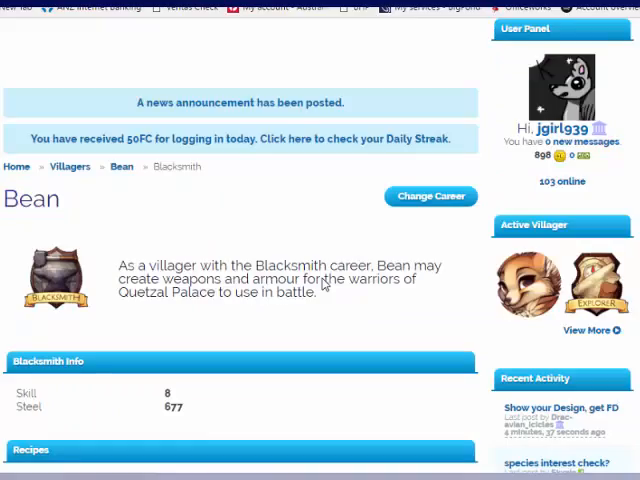
# Craft another Dragon Scale Shield from its schema for 250 FC
pyautogui.scroll(-3)
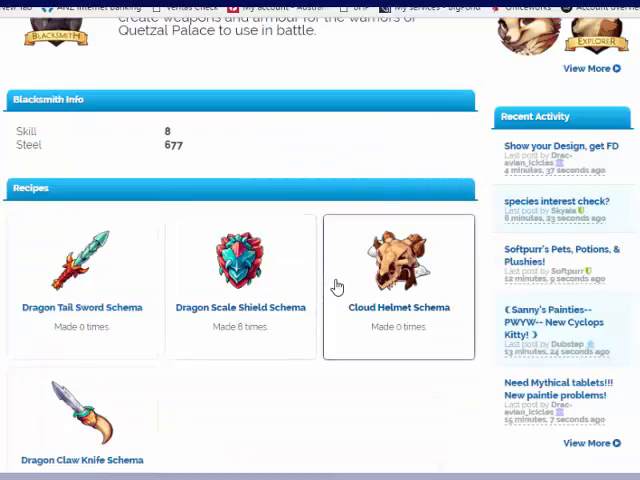
pyautogui.click(240, 260)
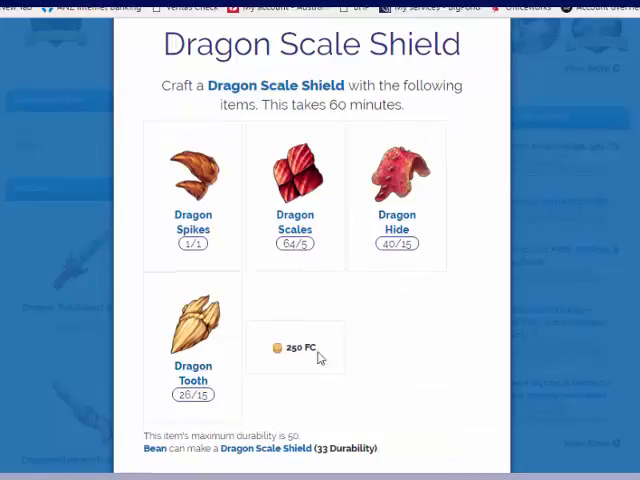
pyautogui.scroll(-3)
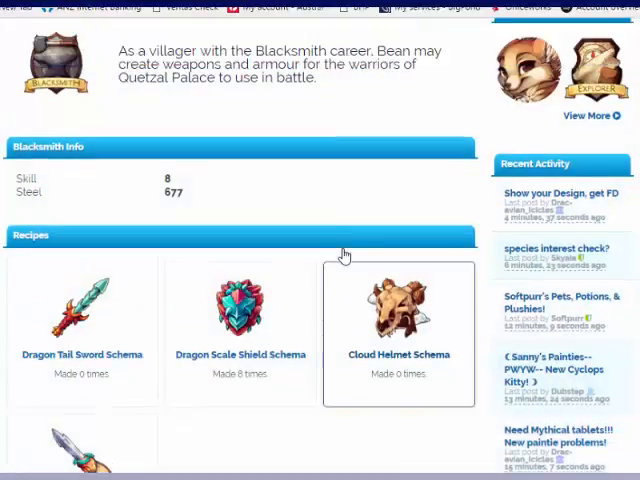
pyautogui.scroll(3)
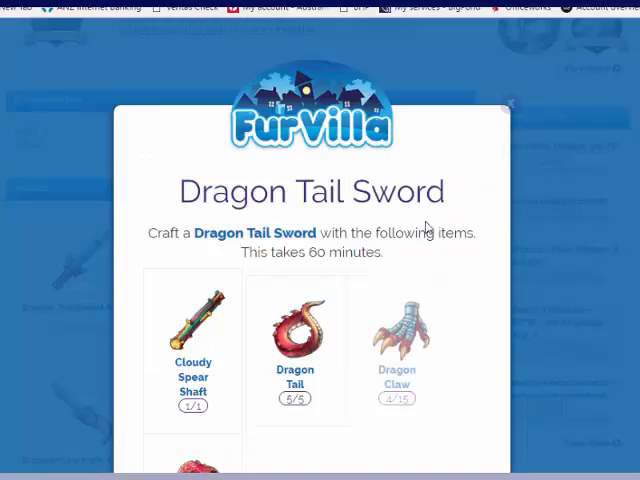
pyautogui.scroll(-3)
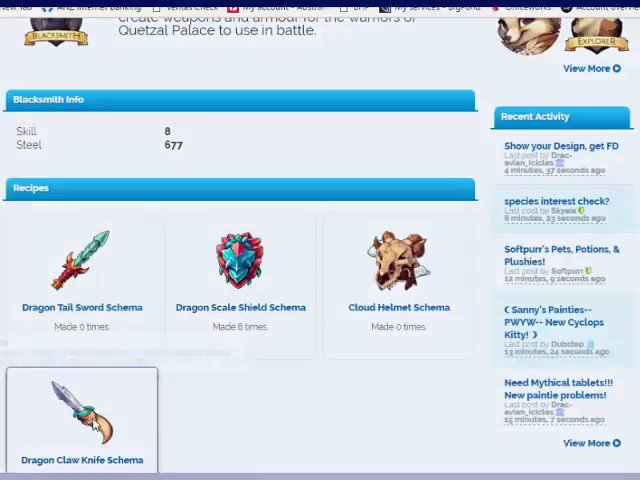
pyautogui.click(83, 417)
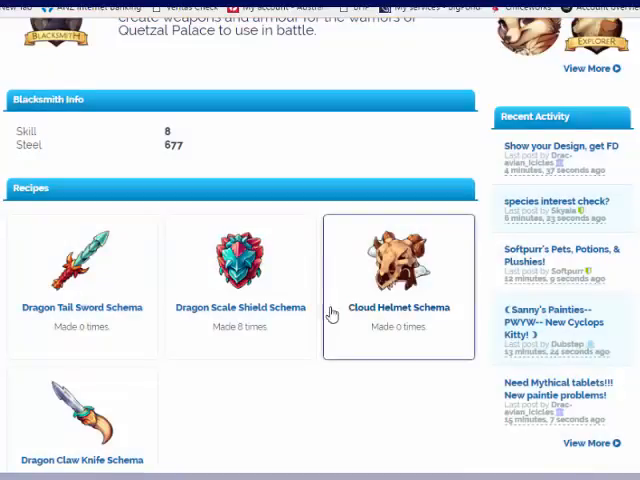
pyautogui.click(240, 262)
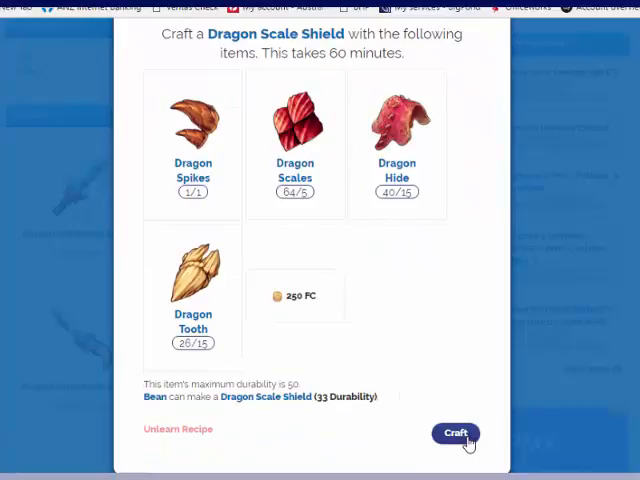
pyautogui.click(455, 433)
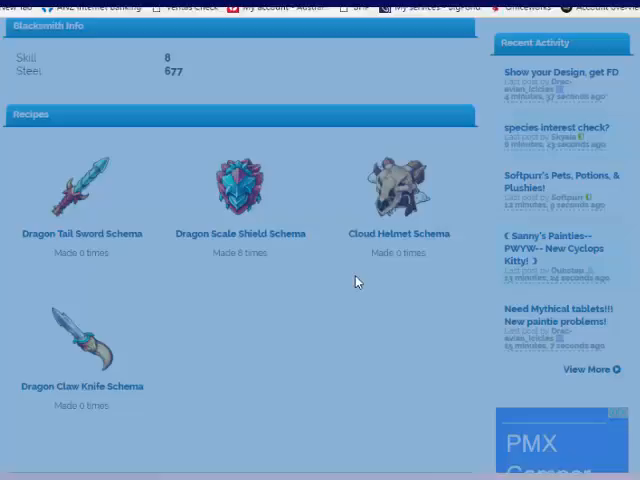
pyautogui.click(240, 190)
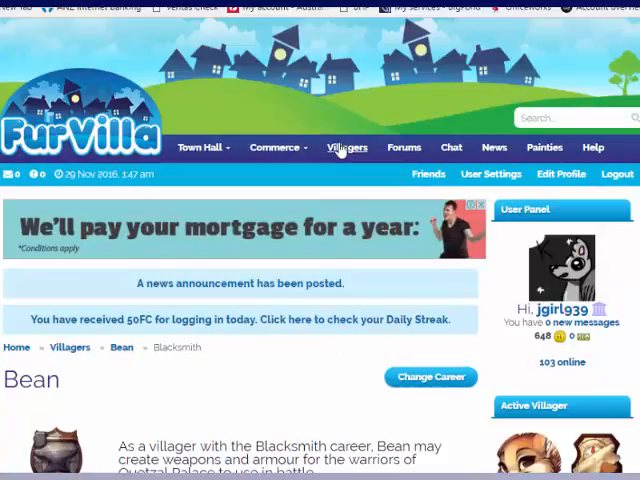
# Quick Stock three Dragon Scale Shields into Bean's shop and confirm the move
pyautogui.click(277, 147)
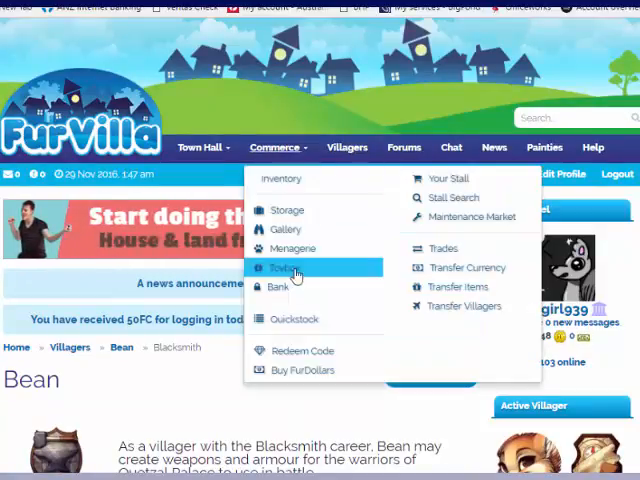
pyautogui.click(287, 267)
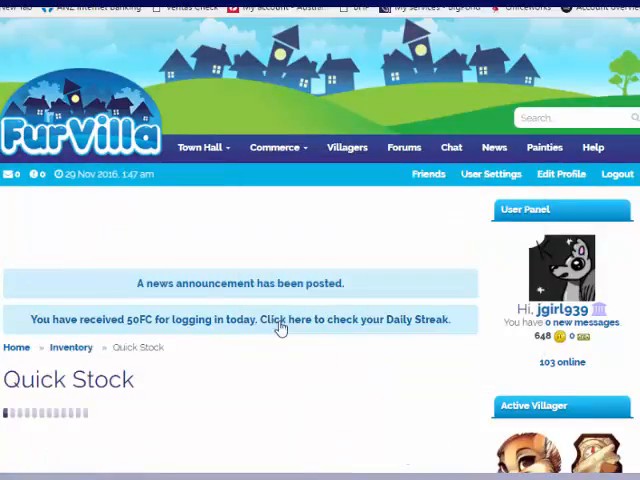
pyautogui.scroll(-3)
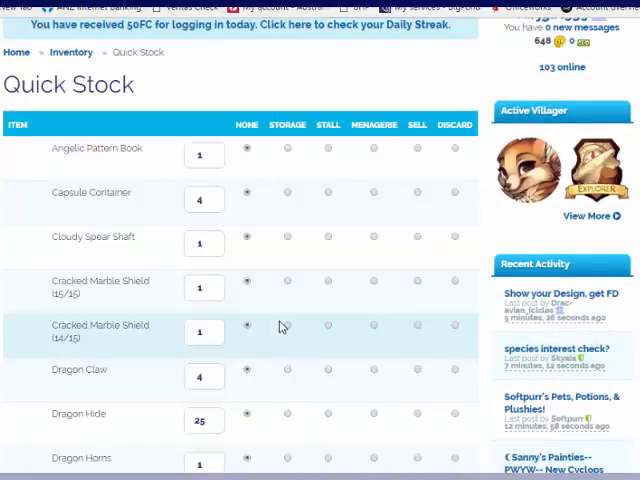
pyautogui.scroll(-3)
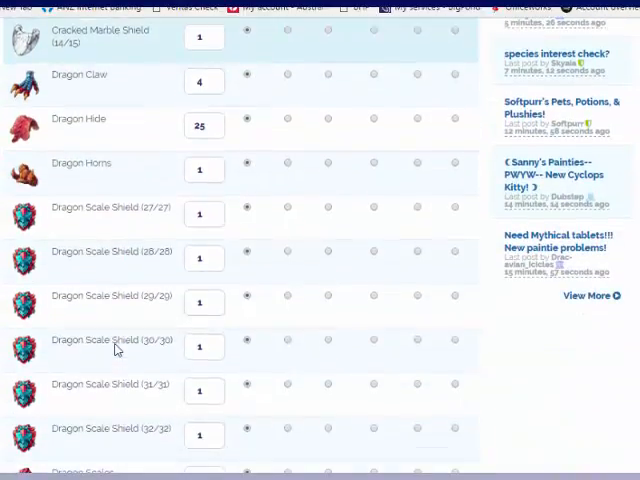
pyautogui.scroll(-3)
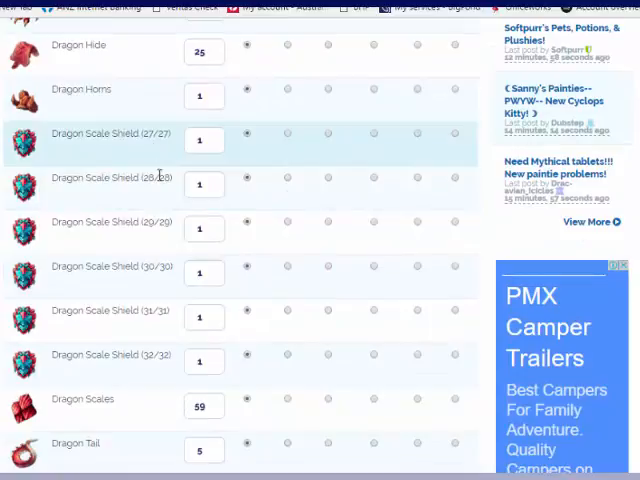
pyautogui.moveTo(290, 135)
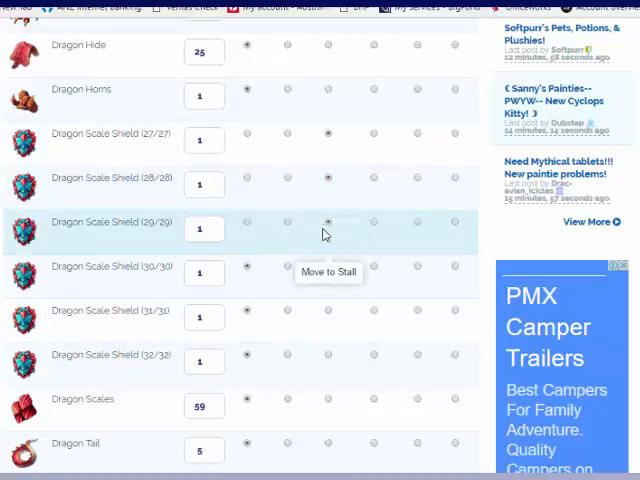
pyautogui.scroll(-3)
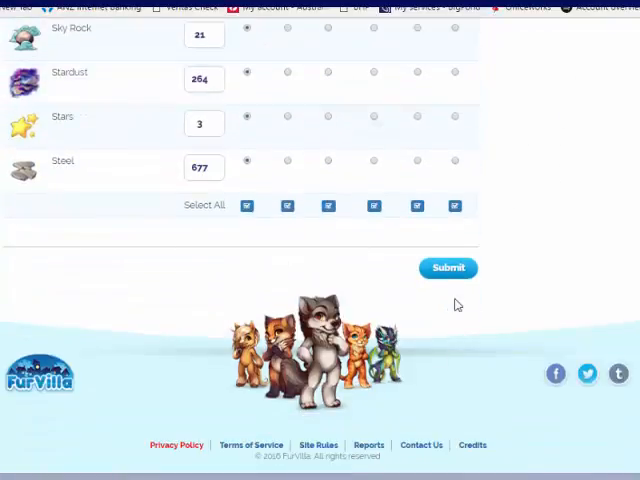
pyautogui.click(447, 267)
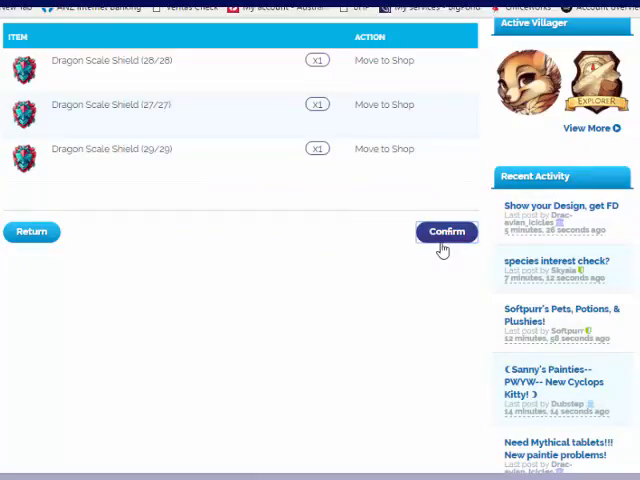
pyautogui.click(446, 231)
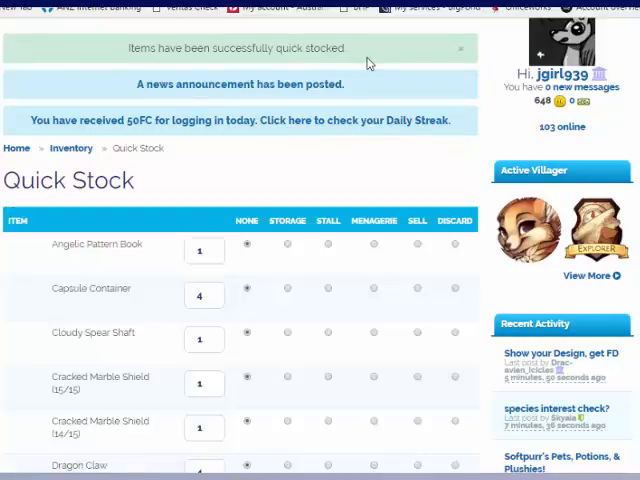
pyautogui.scroll(3)
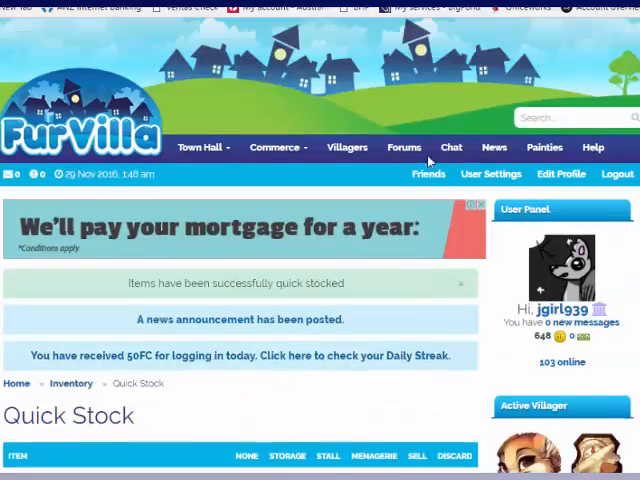
# Search stalls for 'dragon scale shield' by price, finding rival listings from 106 FC
pyautogui.click(277, 147)
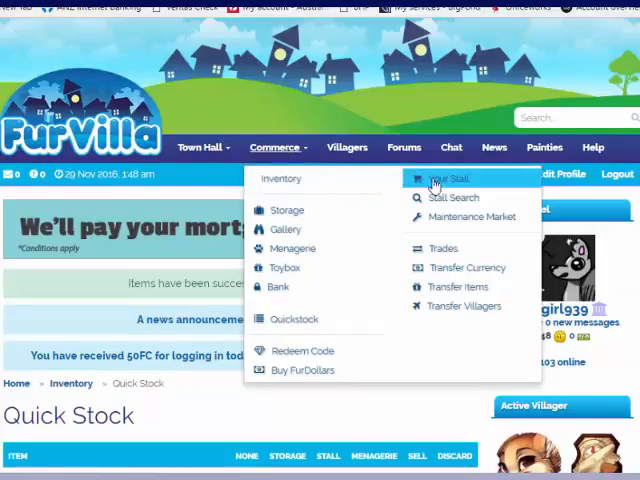
pyautogui.click(451, 178)
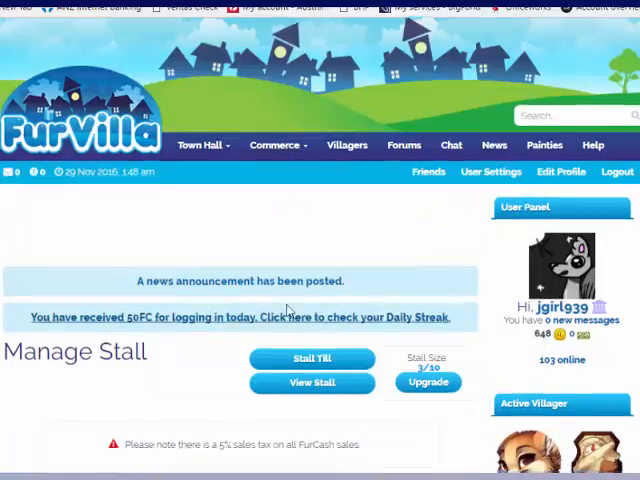
pyautogui.scroll(-3)
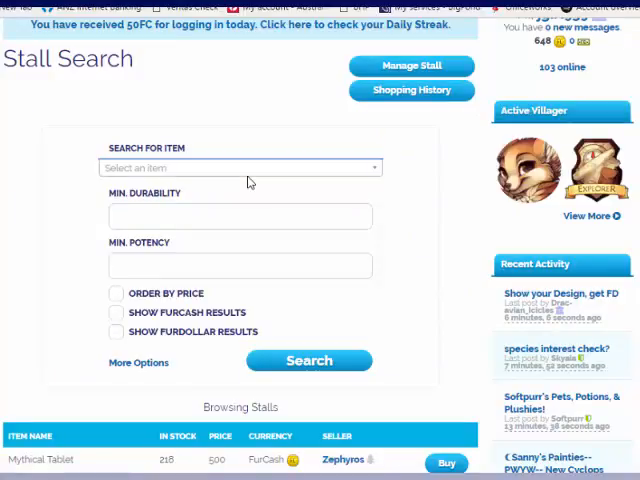
pyautogui.write('di')
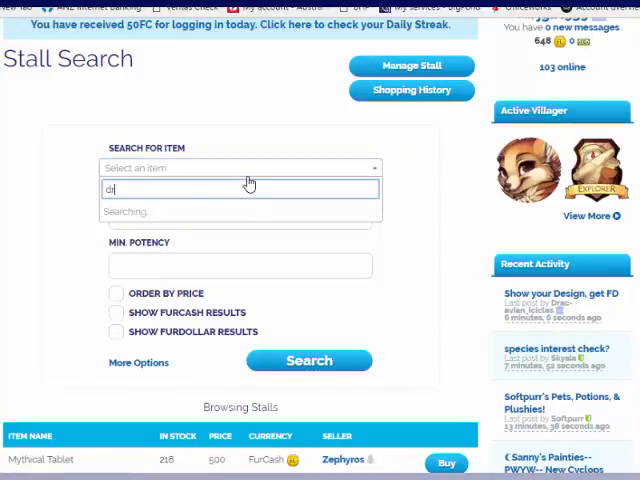
pyautogui.write('ragon scale')
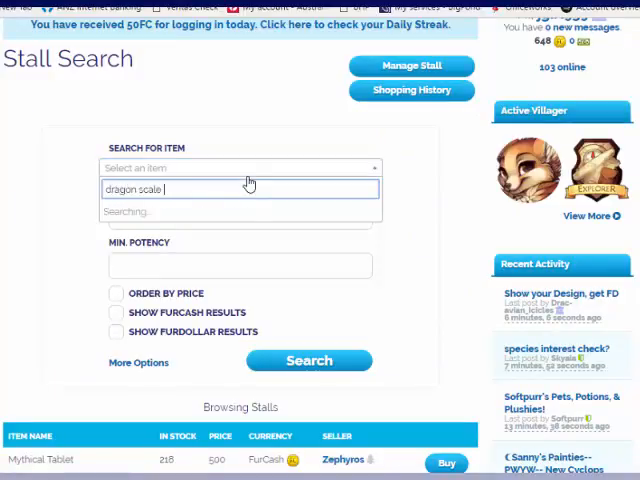
pyautogui.write('shield')
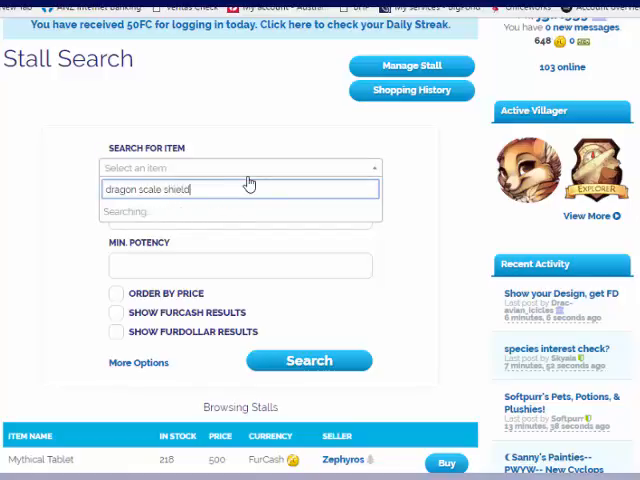
pyautogui.click(240, 190)
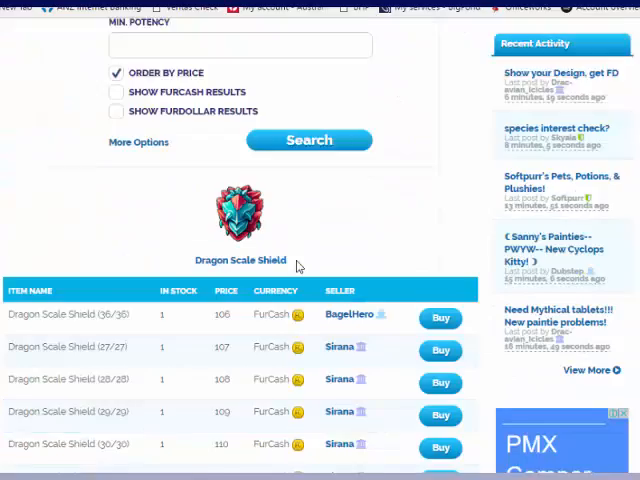
pyautogui.scroll(-3)
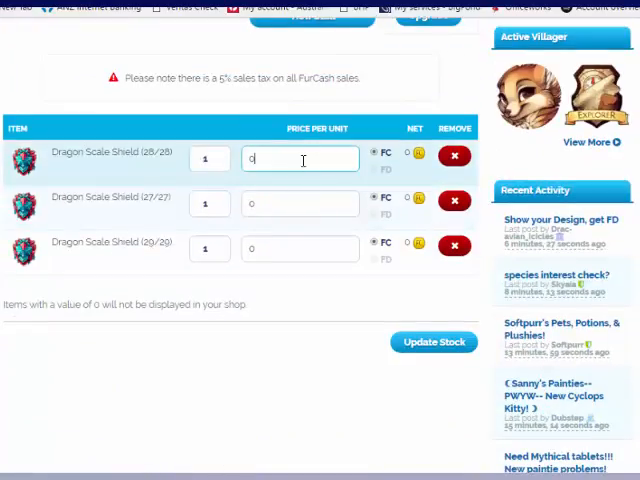
# Price all three Dragon Scale Shields at 110 FC each and update the stall stock
pyautogui.write('100')
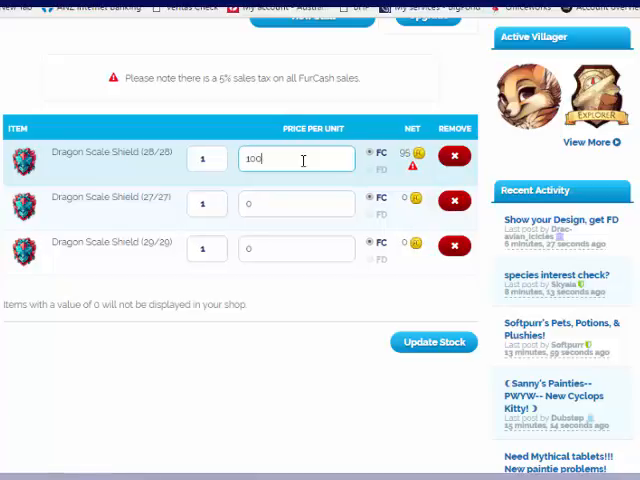
pyautogui.moveTo(413, 166)
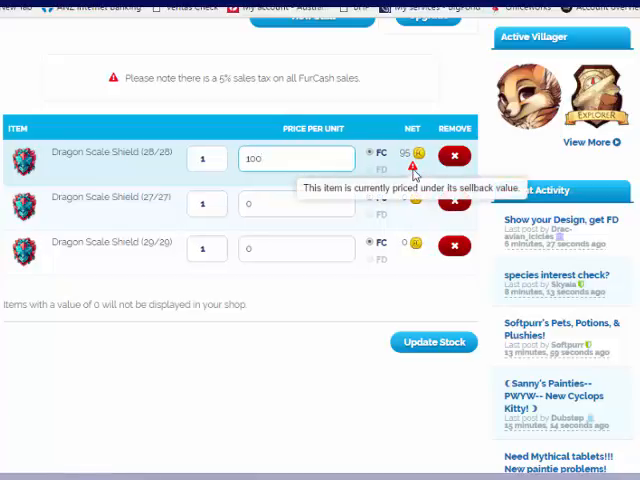
pyautogui.write('1')
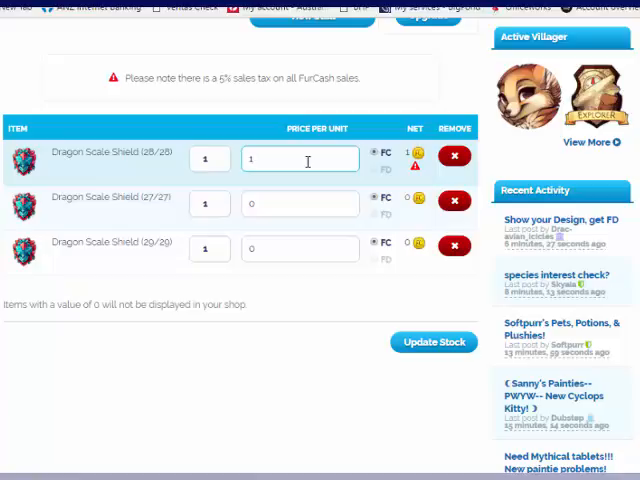
pyautogui.write('105')
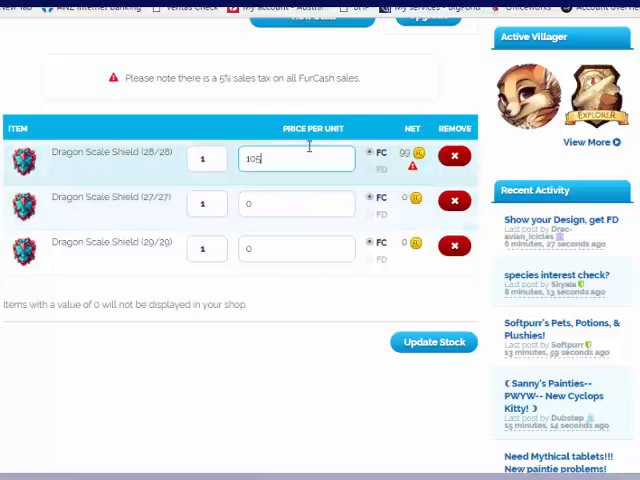
pyautogui.write('100')
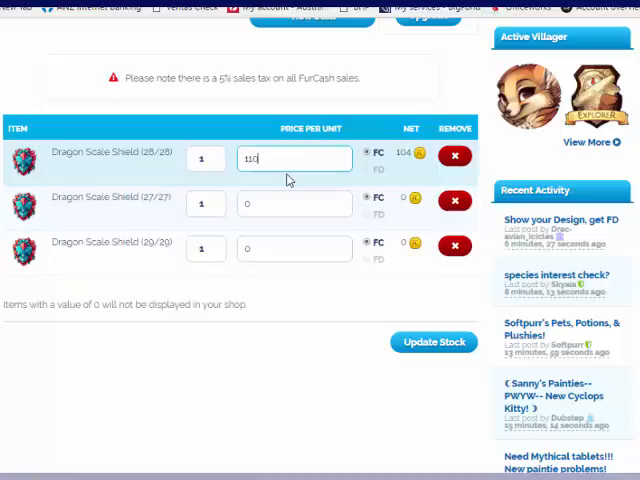
pyautogui.click(294, 204)
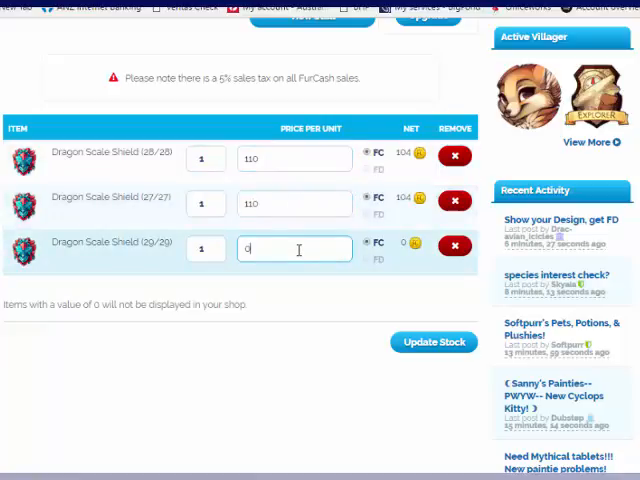
pyautogui.write('110')
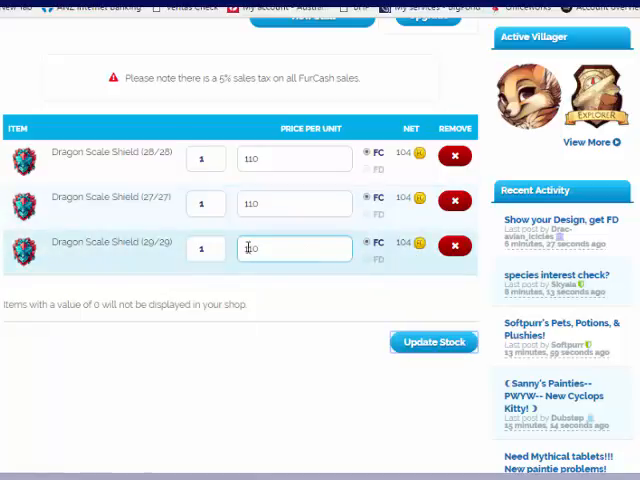
pyautogui.click(433, 342)
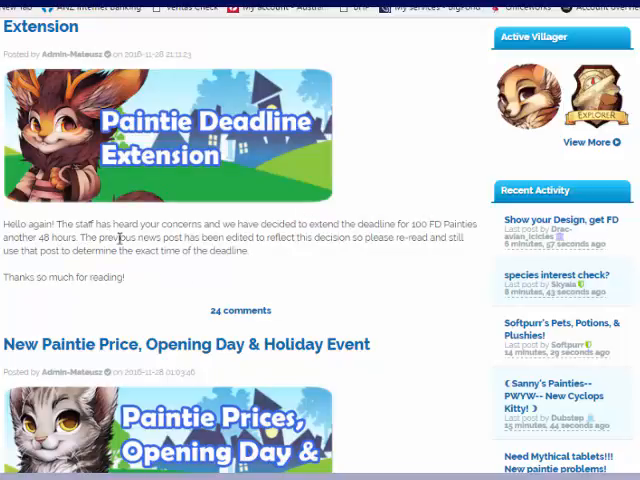
pyautogui.moveTo(457, 221)
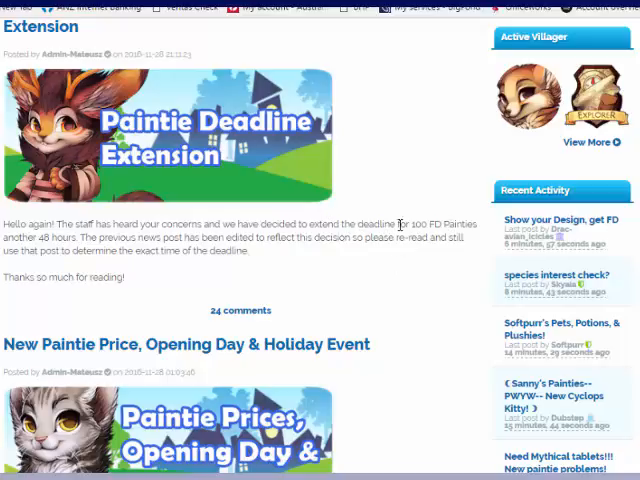
pyautogui.moveTo(385, 360)
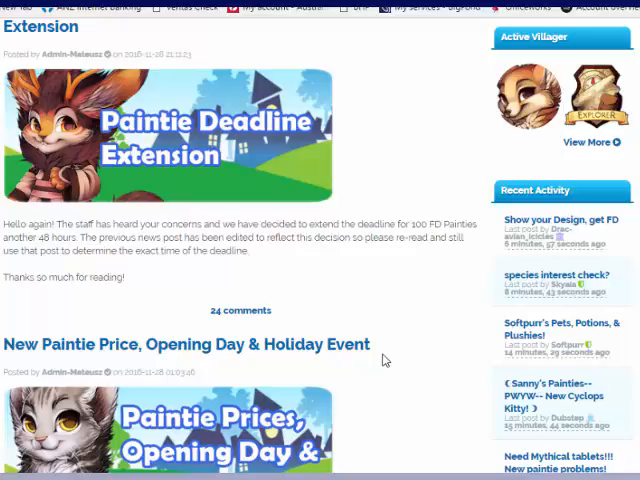
pyautogui.moveTo(302, 267)
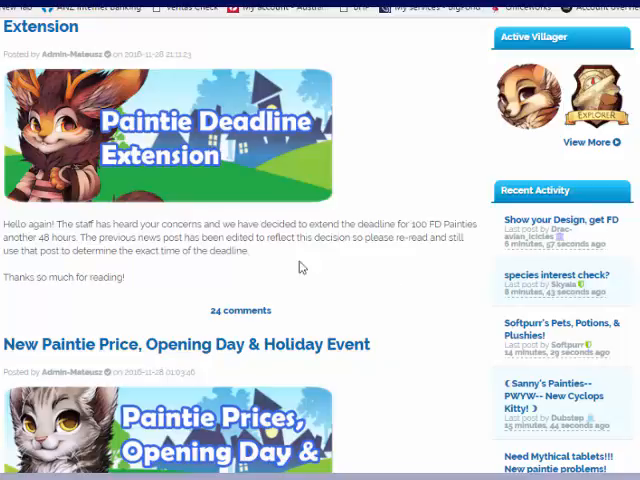
pyautogui.moveTo(166, 206)
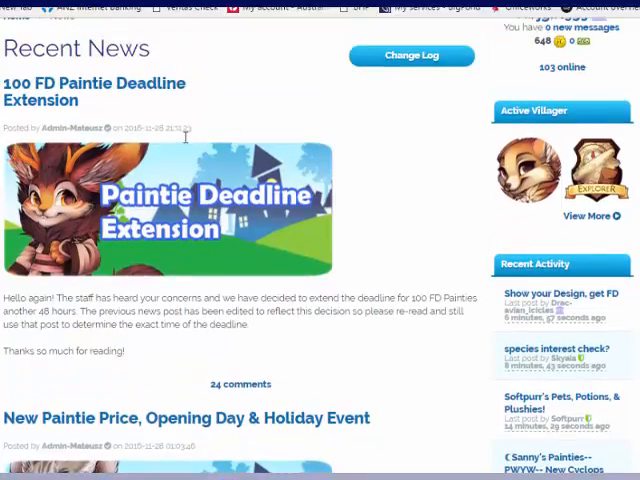
pyautogui.moveTo(185, 148)
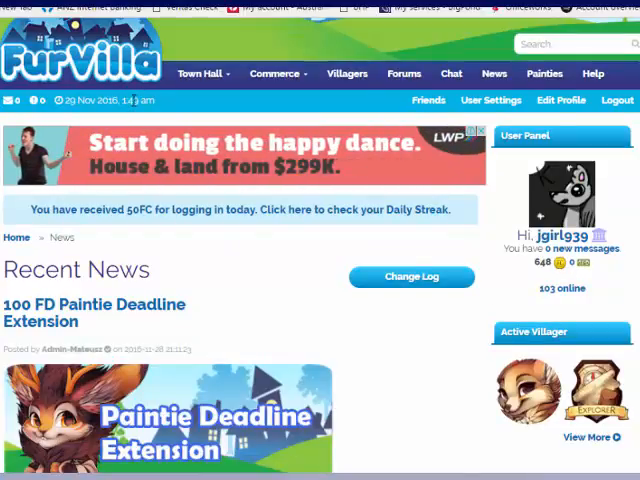
pyautogui.moveTo(200, 225)
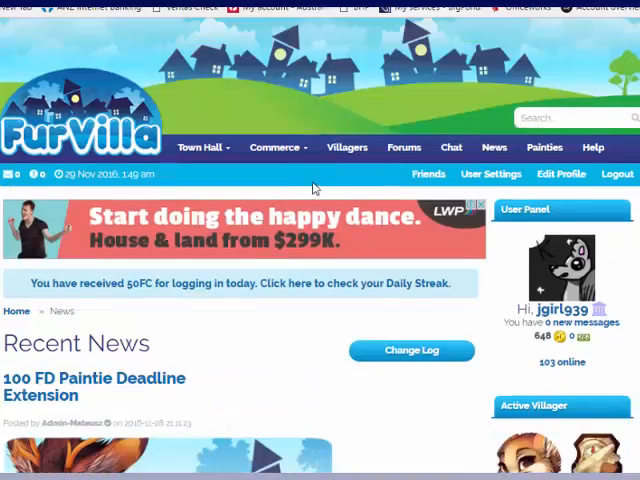
pyautogui.moveTo(404, 147)
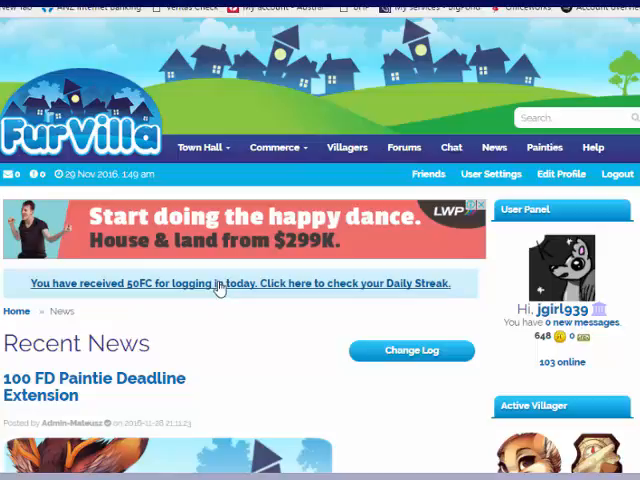
pyautogui.click(218, 283)
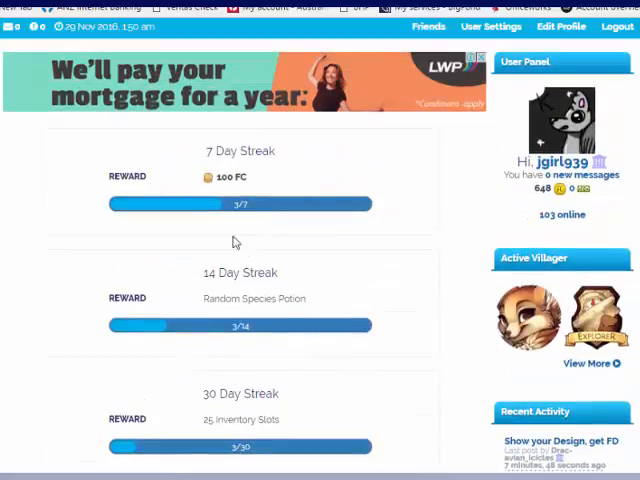
pyautogui.moveTo(163, 222)
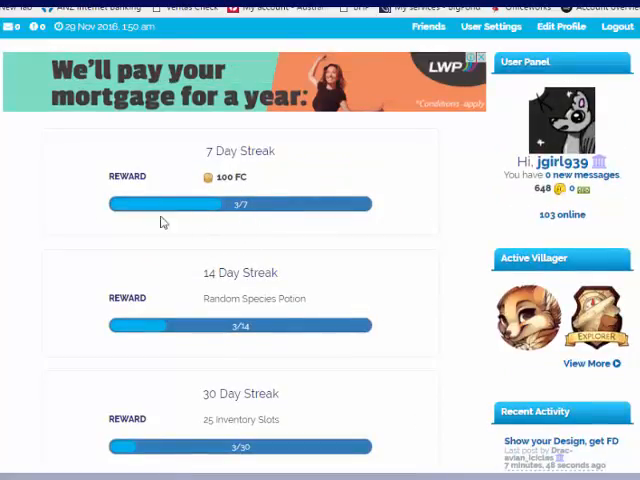
pyautogui.moveTo(247, 233)
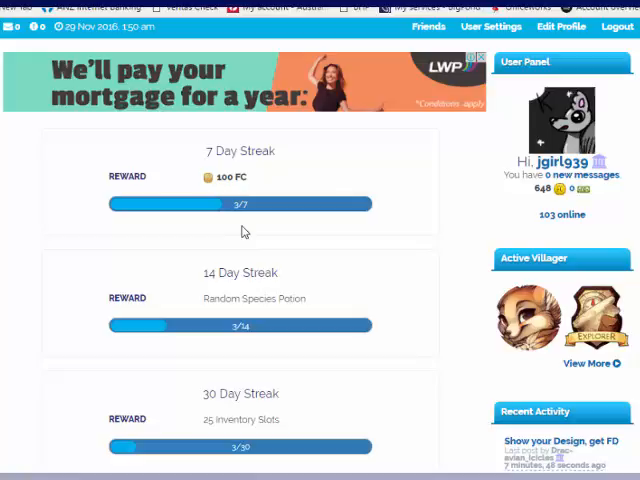
pyautogui.moveTo(253, 230)
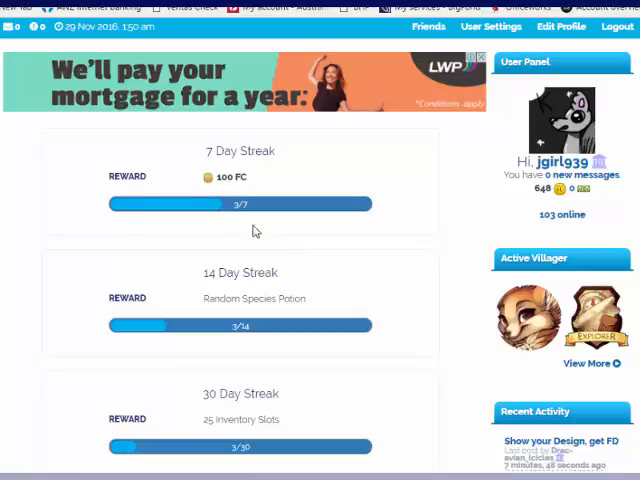
pyautogui.scroll(-3)
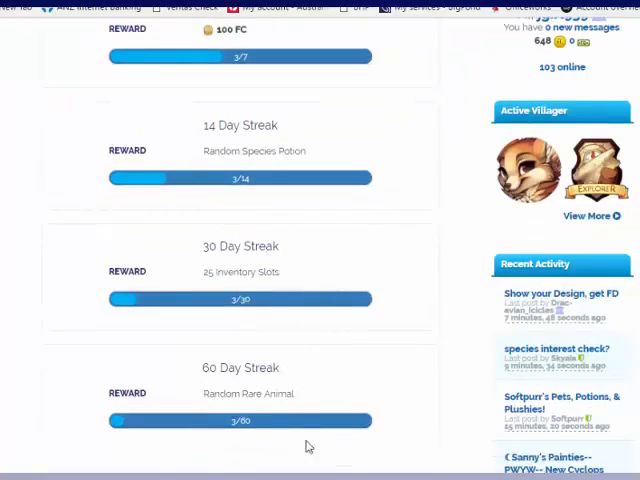
pyautogui.scroll(-3)
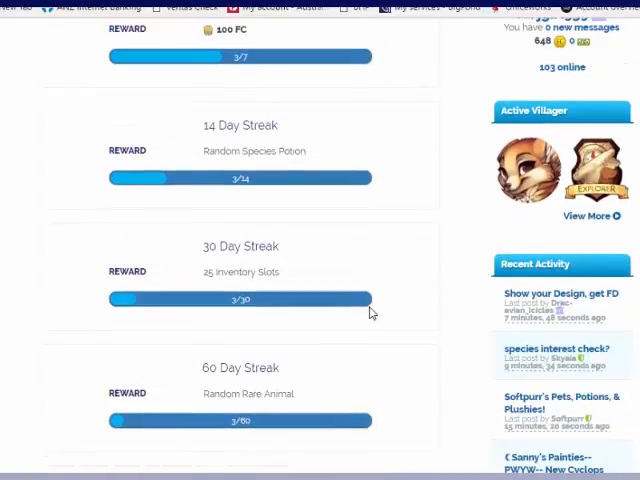
pyautogui.scroll(-3)
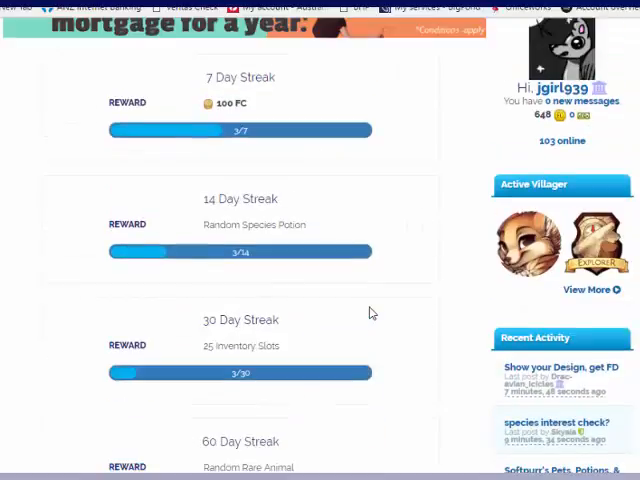
pyautogui.scroll(3)
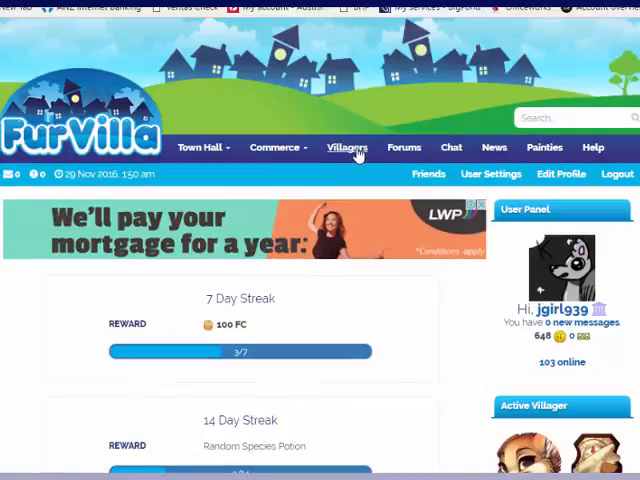
# Go to the Villagers page and scroll down through the villager cards
pyautogui.click(347, 147)
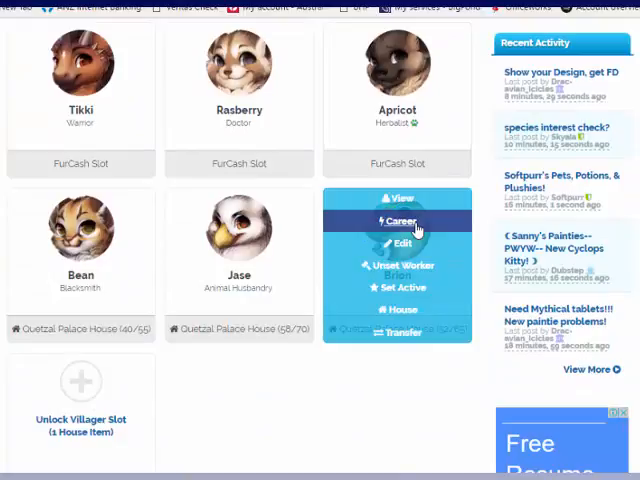
pyautogui.click(400, 220)
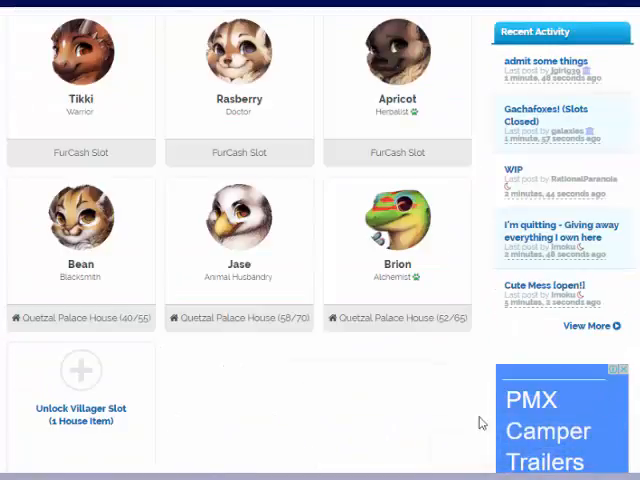
pyautogui.scroll(-3)
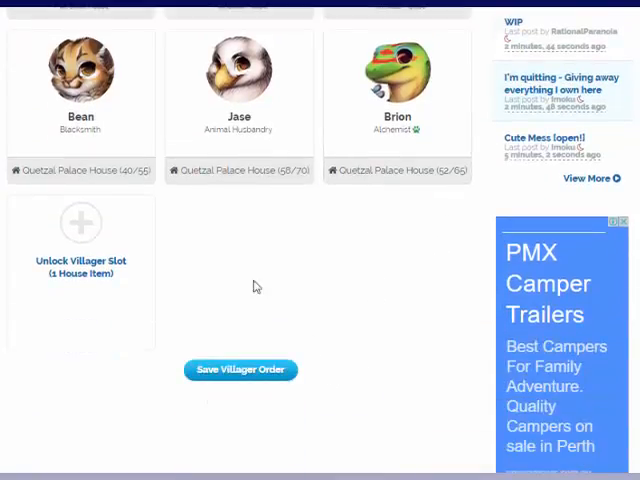
pyautogui.click(81, 223)
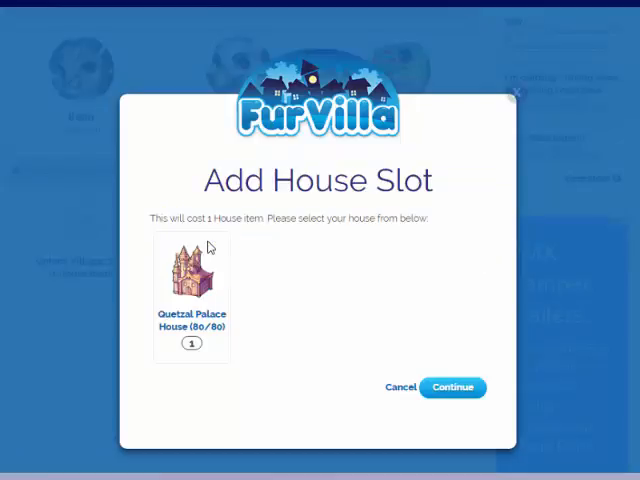
pyautogui.moveTo(220, 300)
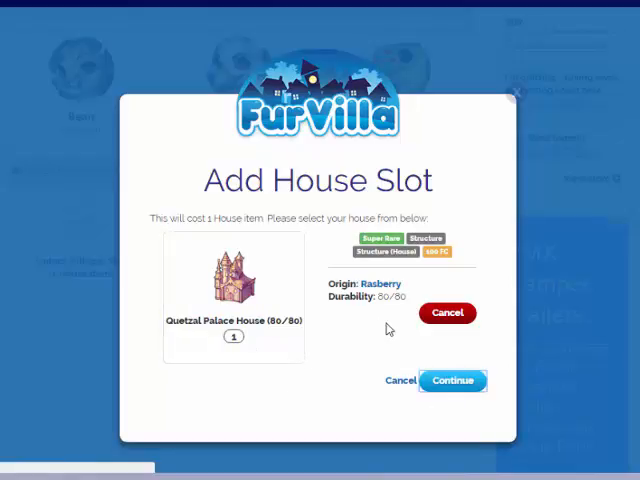
# Confirm the Quetzal Palace House for a new villager slot and begin creating a villager
pyautogui.click(452, 380)
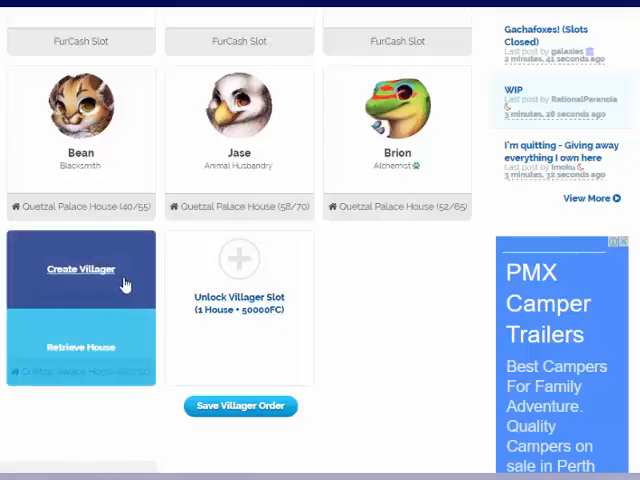
pyautogui.click(80, 269)
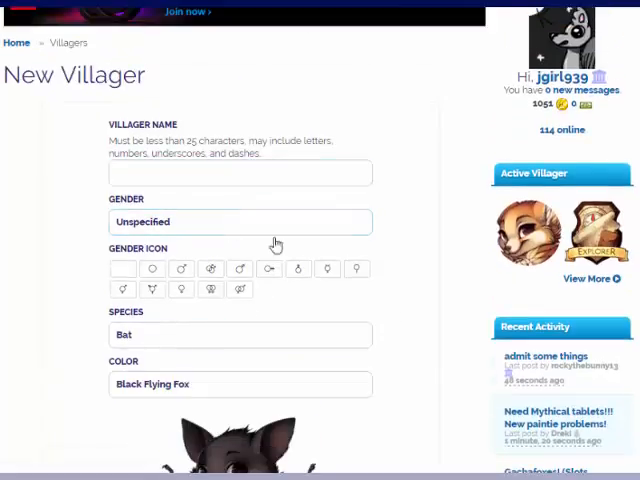
# Set the new villager's species to Rabbit, colour to Spotted Lop and gender to Female
pyautogui.scroll(-3)
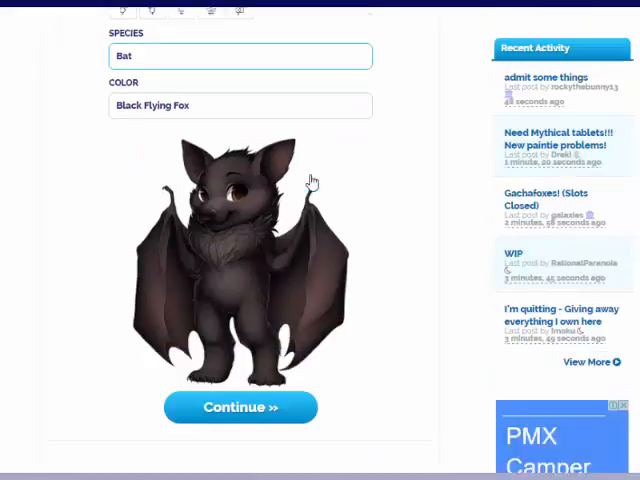
pyautogui.click(240, 55)
pyautogui.write('Rabbi')
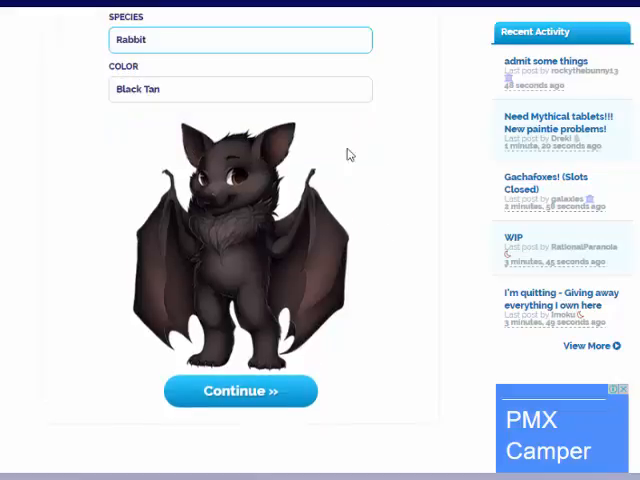
pyautogui.click(240, 89)
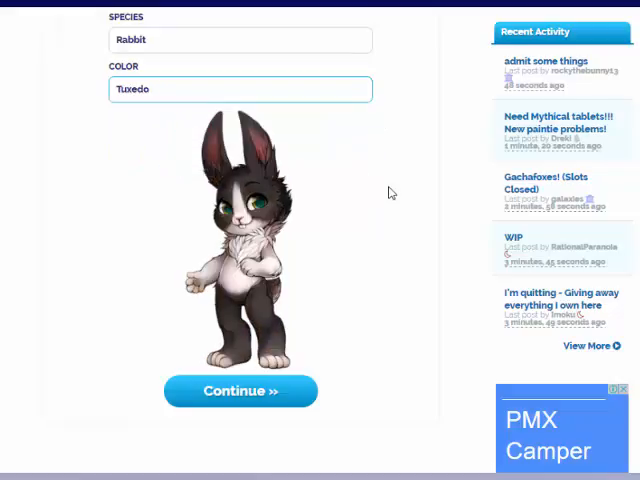
pyautogui.click(240, 89)
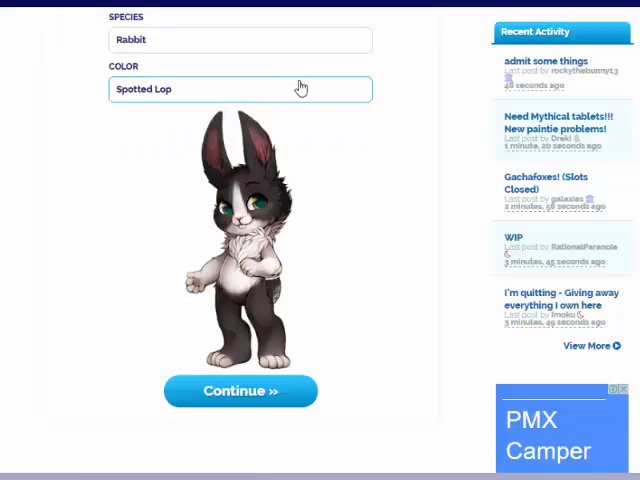
pyautogui.moveTo(302, 92)
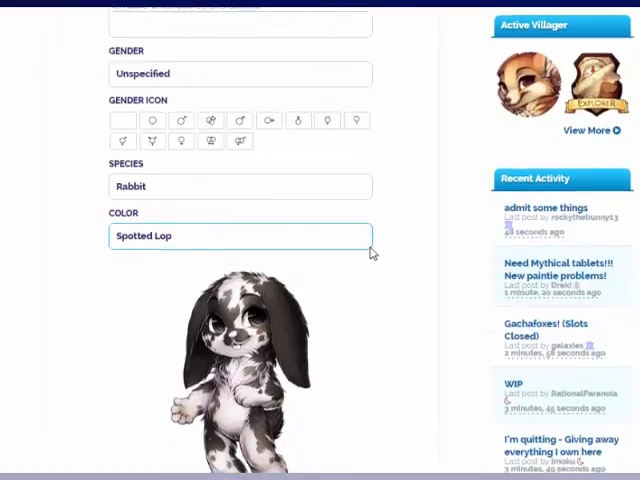
pyautogui.click(181, 120)
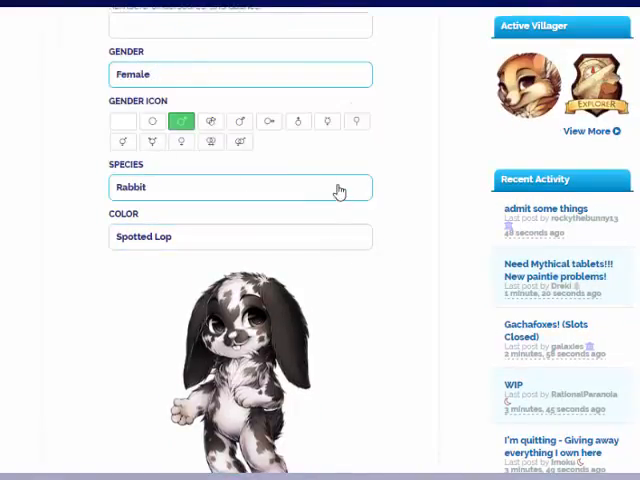
pyautogui.scroll(-3)
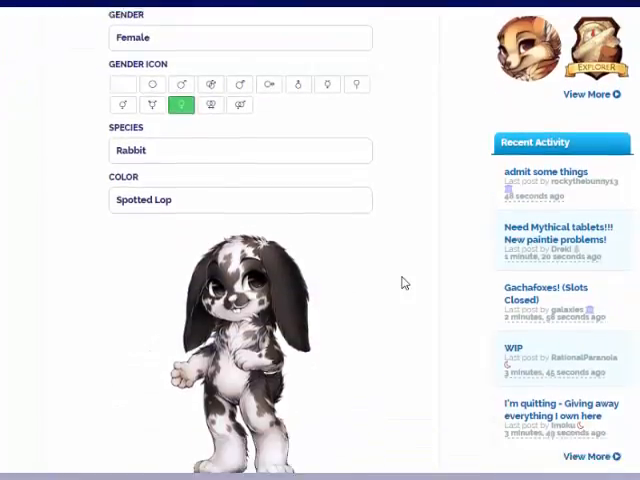
pyautogui.scroll(-3)
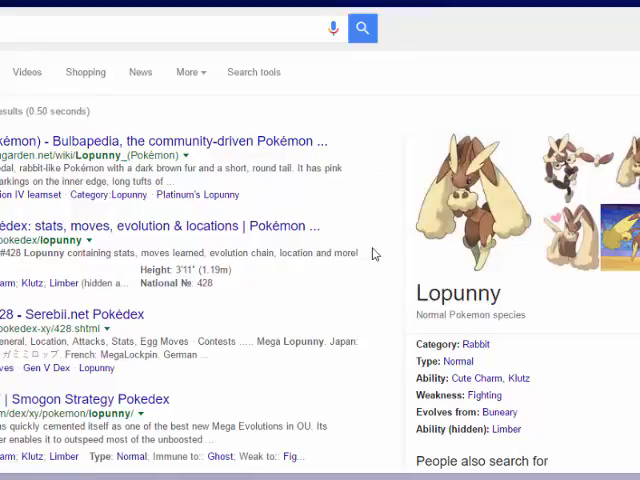
# Scroll through the Google results about the Pokémon Lopunny
pyautogui.scroll(-3)
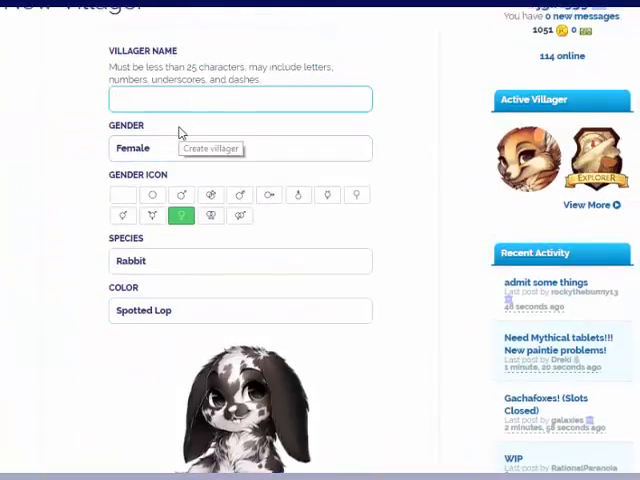
# Name the rabbit villager 'Lopunny' and create her
pyautogui.write('Lopunny')
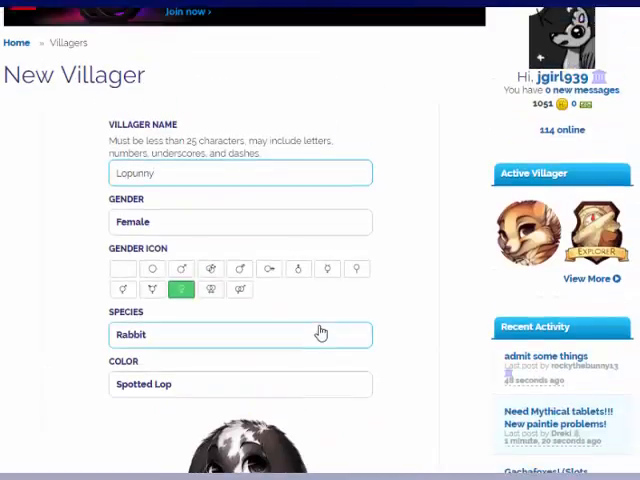
pyautogui.scroll(-3)
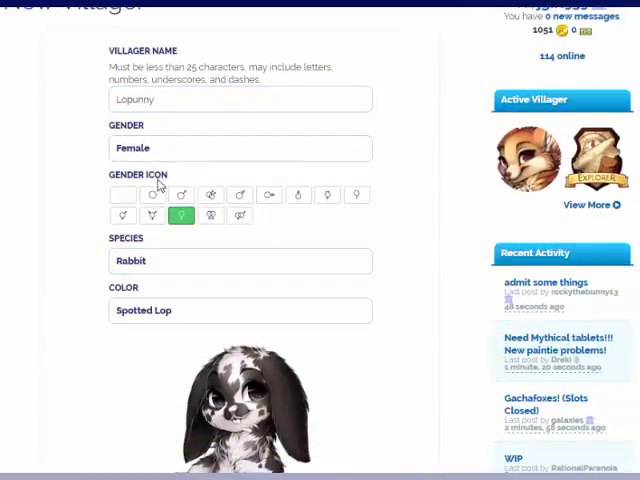
pyautogui.scroll(-3)
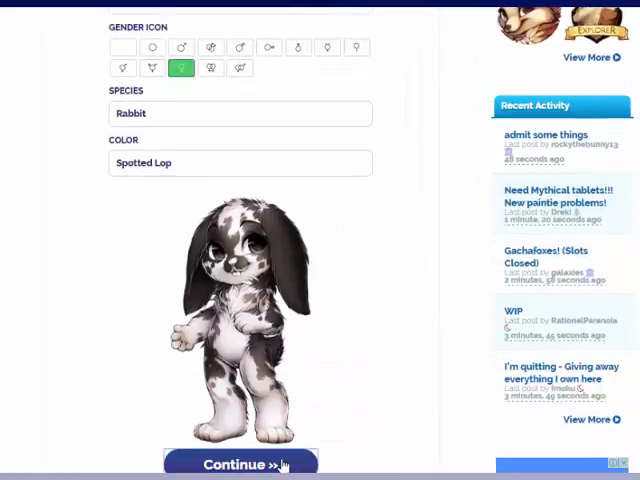
pyautogui.moveTo(418, 307)
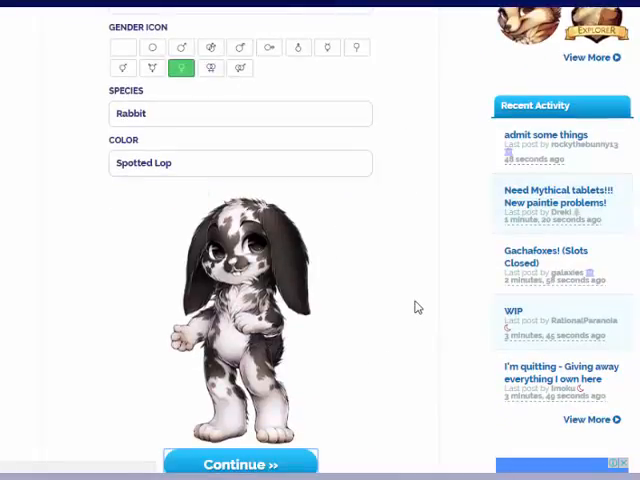
pyautogui.click(240, 464)
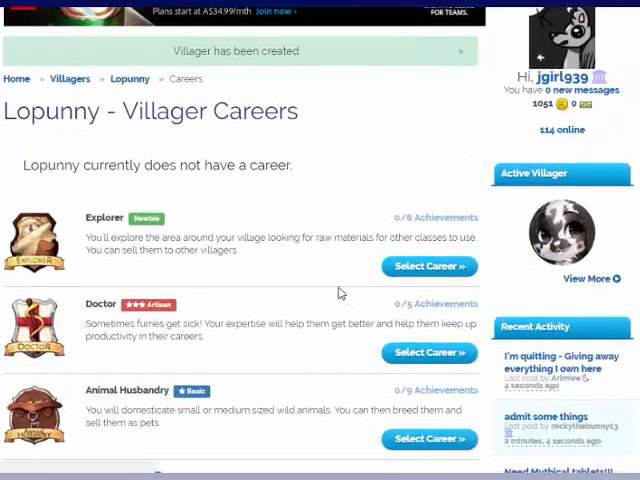
# Select the Crafter career for Lopunny from the Villager Careers list
pyautogui.scroll(-3)
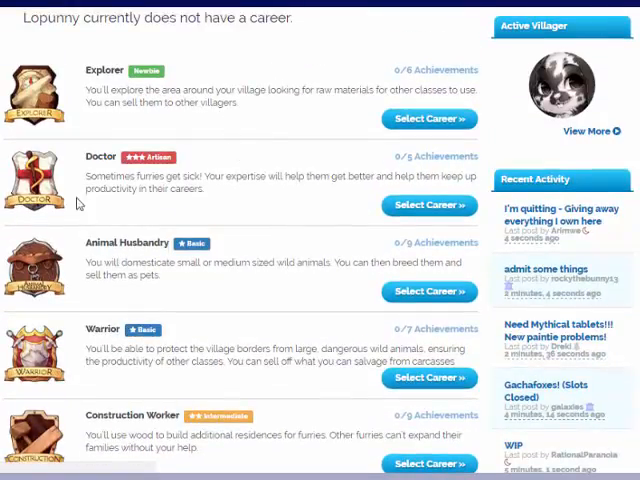
pyautogui.scroll(-3)
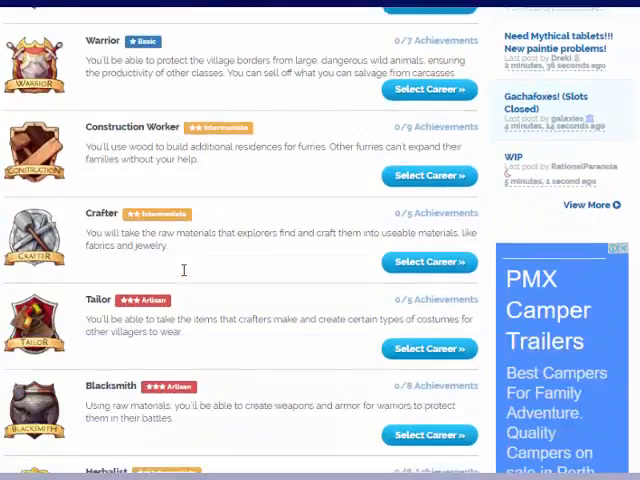
pyautogui.scroll(-3)
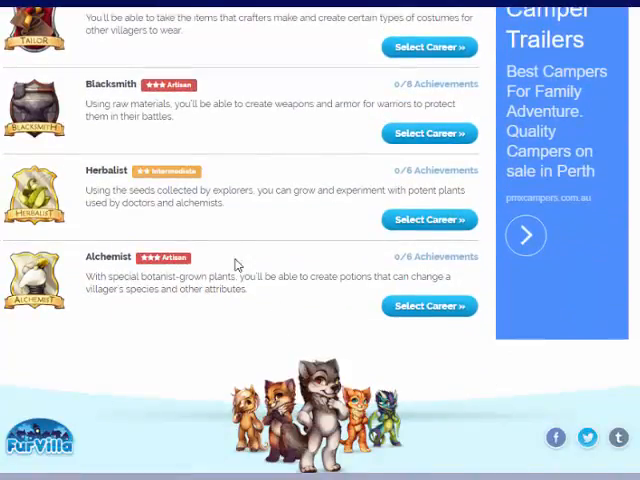
pyautogui.scroll(3)
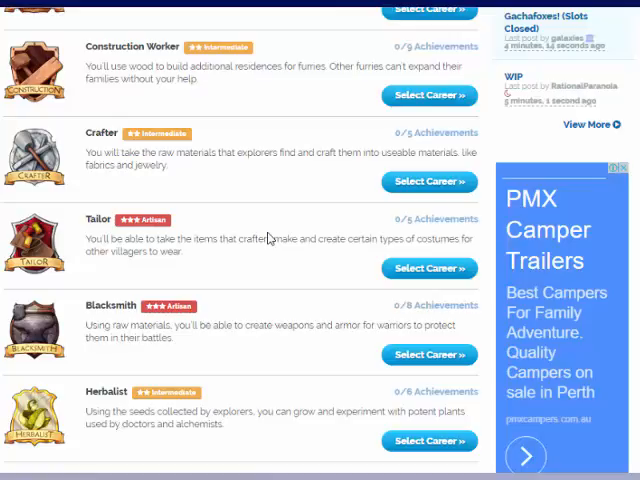
pyautogui.moveTo(311, 230)
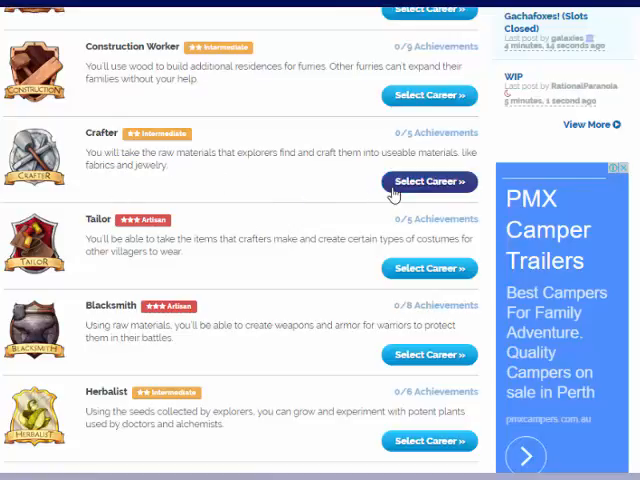
pyautogui.click(430, 181)
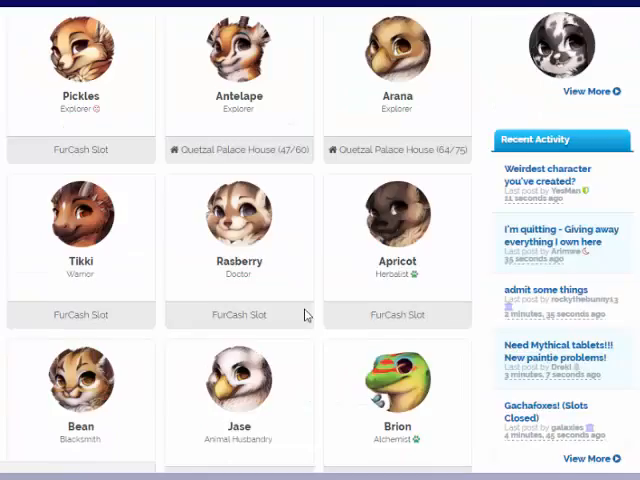
# Remove the Crafter career from Antelape's careers and confirm, keeping Explorer current
pyautogui.scroll(-3)
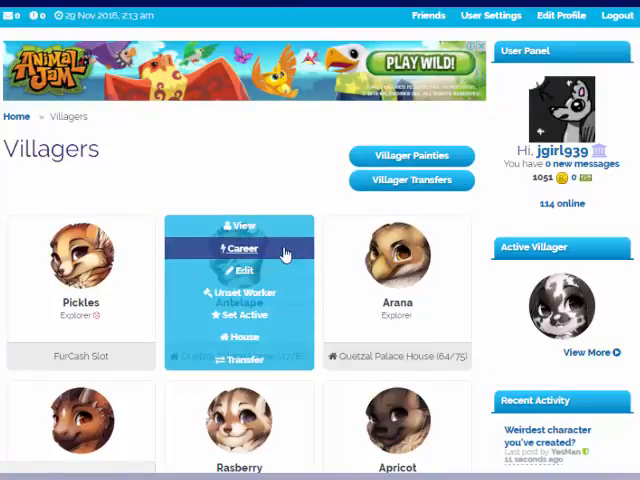
pyautogui.click(240, 249)
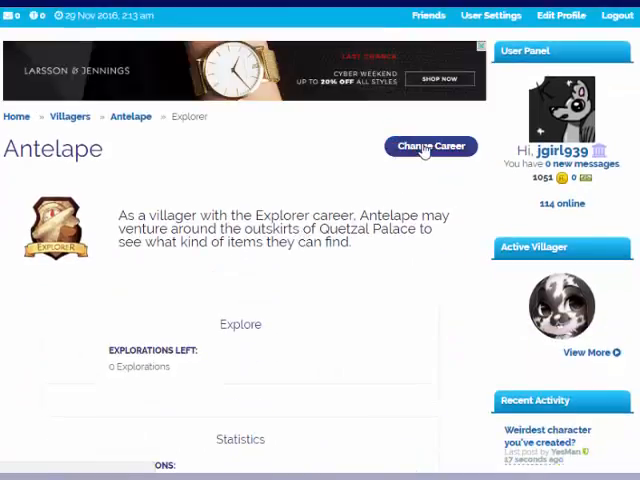
pyautogui.click(430, 146)
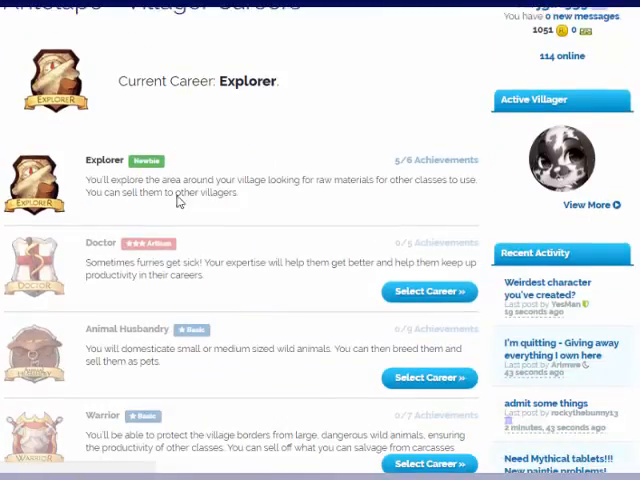
pyautogui.scroll(-3)
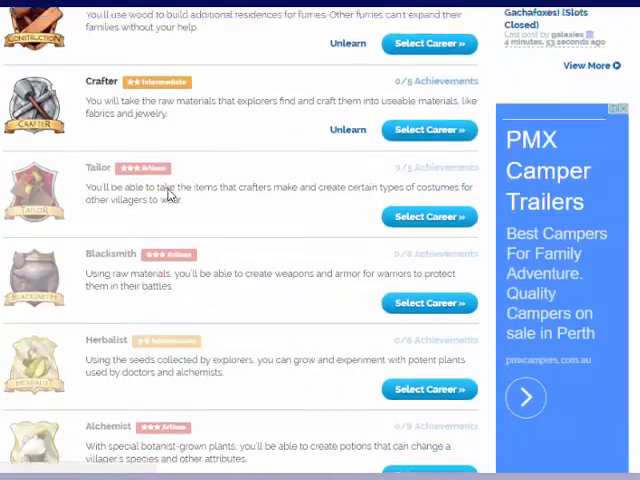
pyautogui.scroll(3)
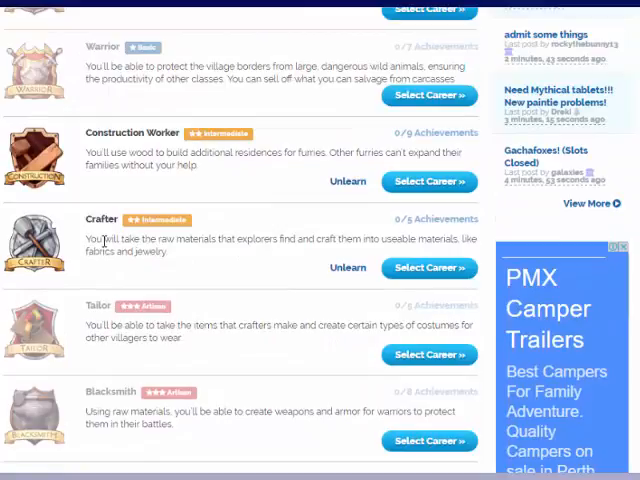
pyautogui.scroll(-3)
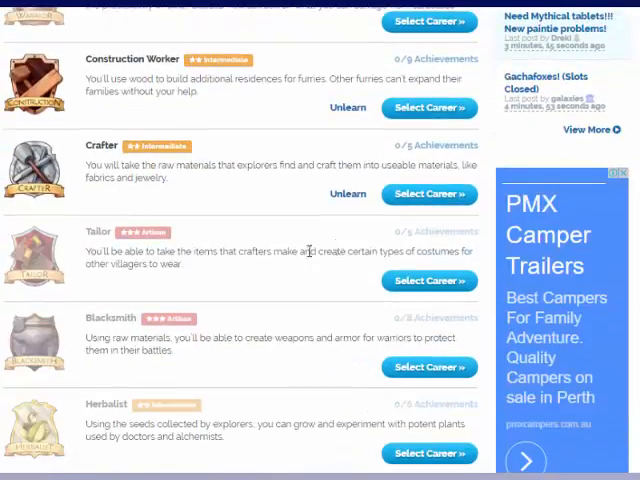
pyautogui.moveTo(188, 283)
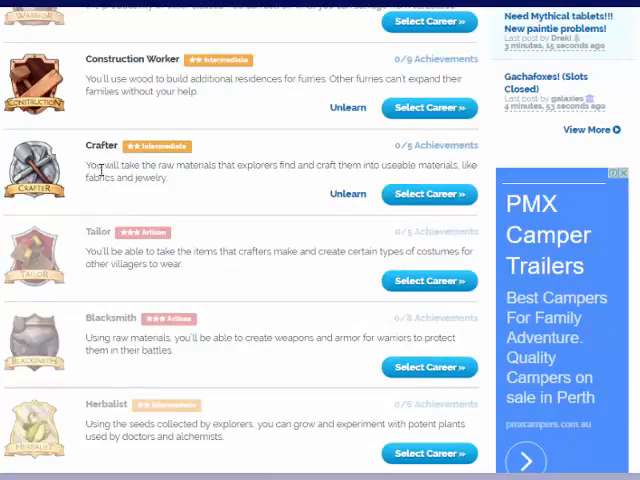
pyautogui.moveTo(349, 193)
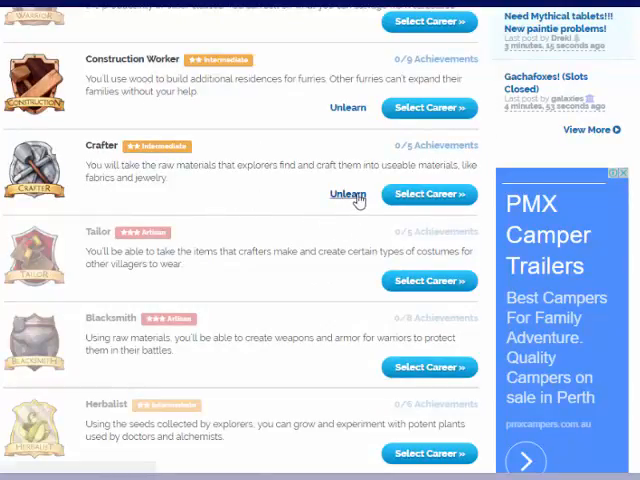
pyautogui.click(348, 194)
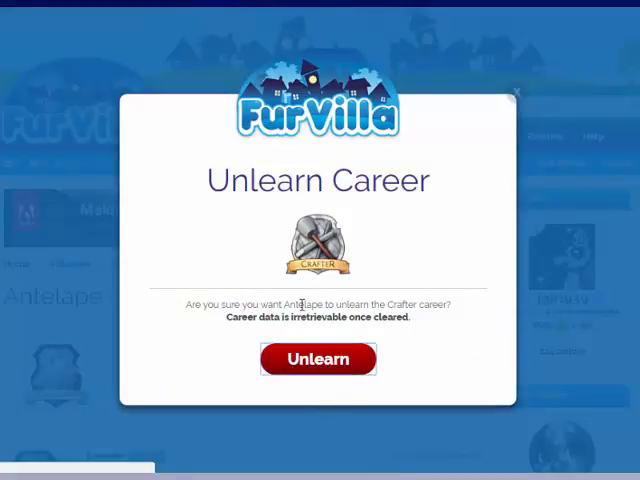
pyautogui.click(317, 358)
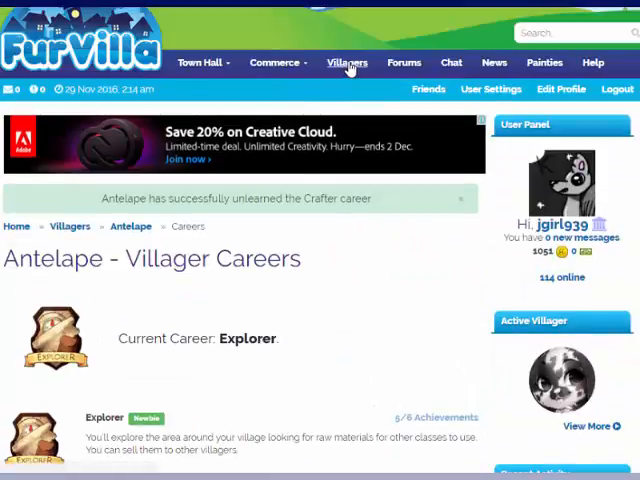
# Set the last villager in the Villagers list as the working Crafter
pyautogui.click(347, 62)
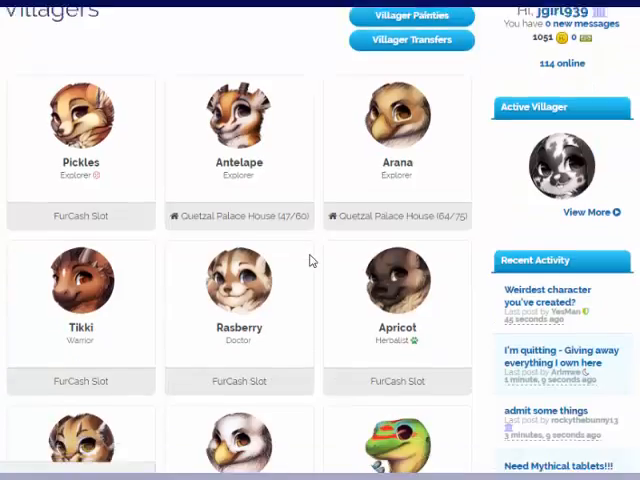
pyautogui.scroll(-3)
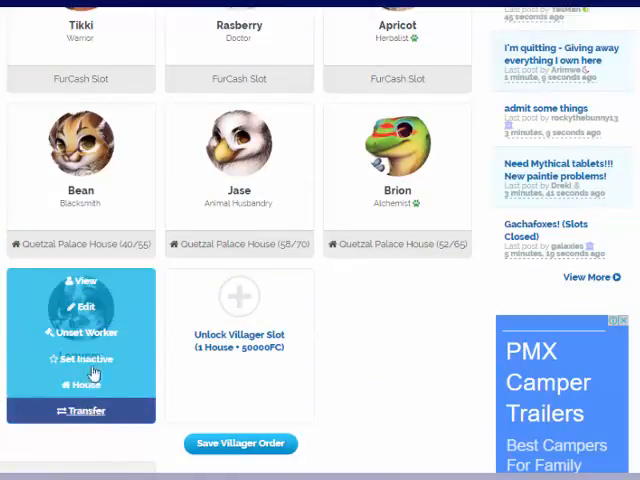
pyautogui.click(80, 306)
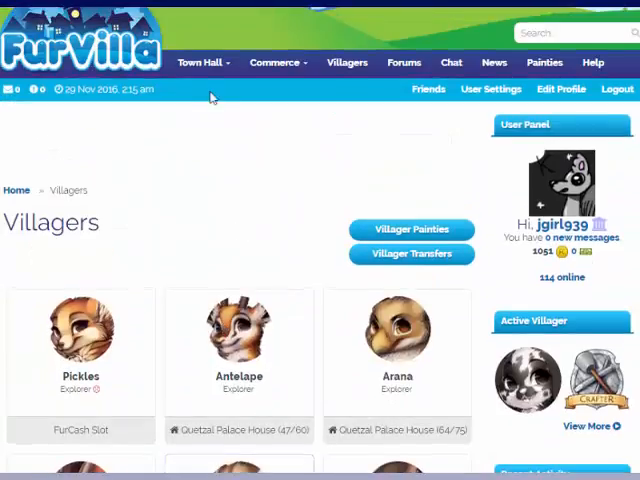
# Buy the Seraph Wings Blueprint in Angelic Craftables, dropping coins from 1051 to 851 FC
pyautogui.click(201, 62)
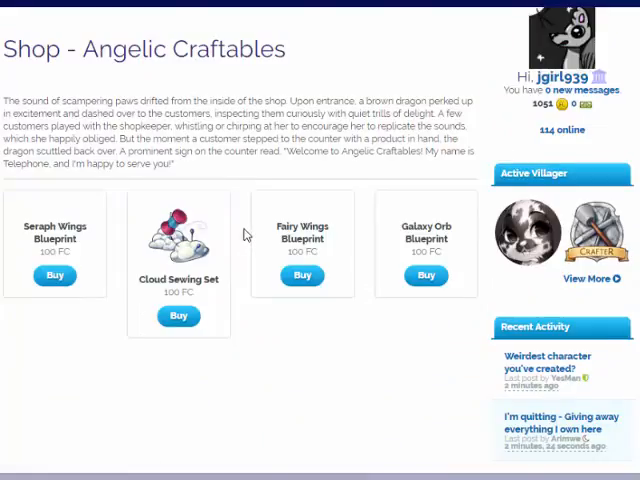
pyautogui.scroll(-3)
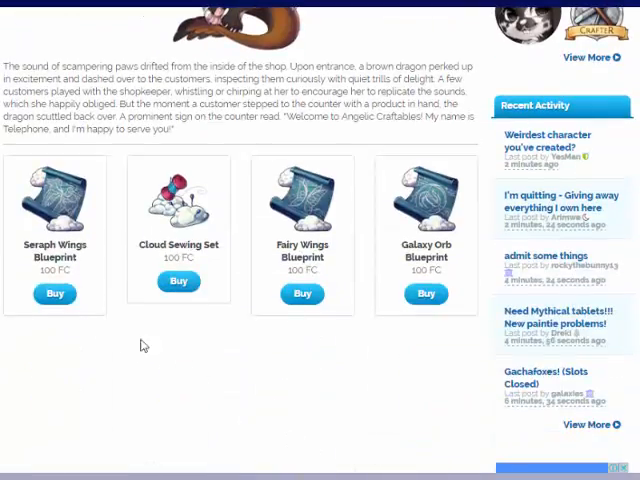
pyautogui.moveTo(184, 394)
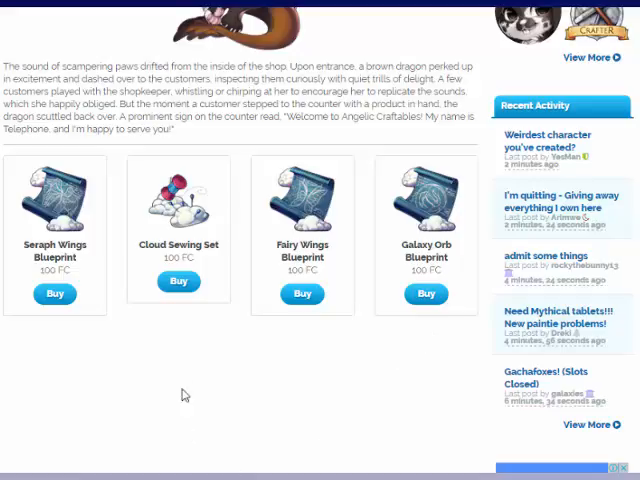
pyautogui.scroll(-3)
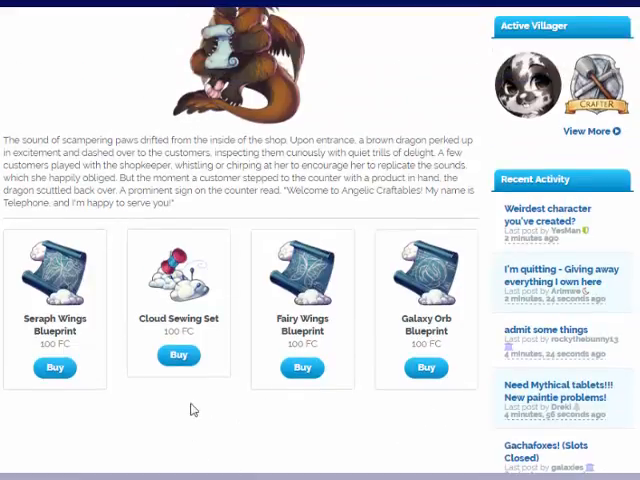
pyautogui.scroll(-3)
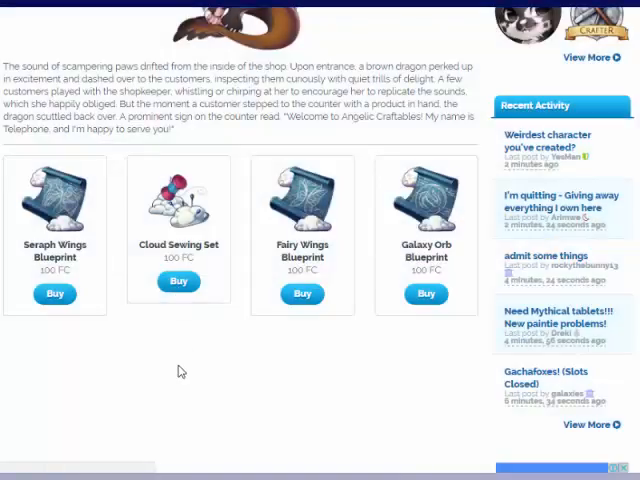
pyautogui.scroll(-3)
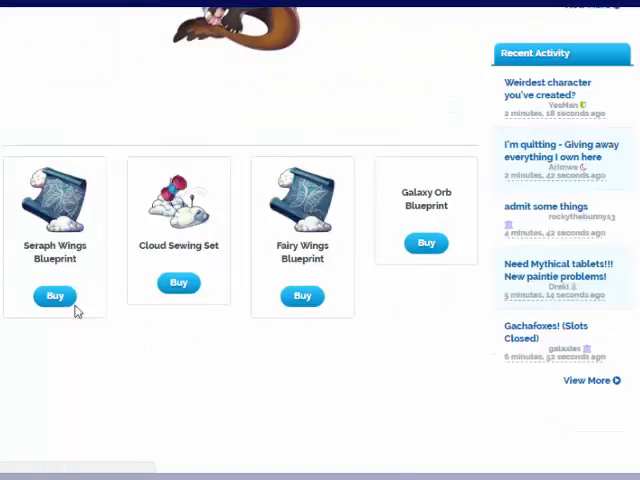
pyautogui.click(55, 296)
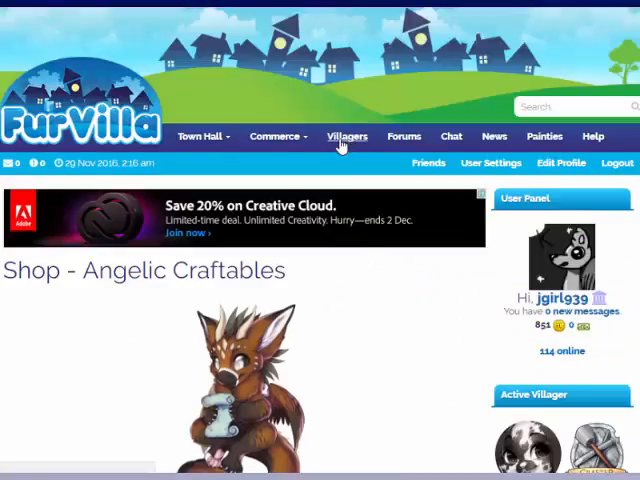
# From the Villagers list, open the Seraph Wings Blueprint on page 3 of Lopunny's career inventory
pyautogui.click(346, 136)
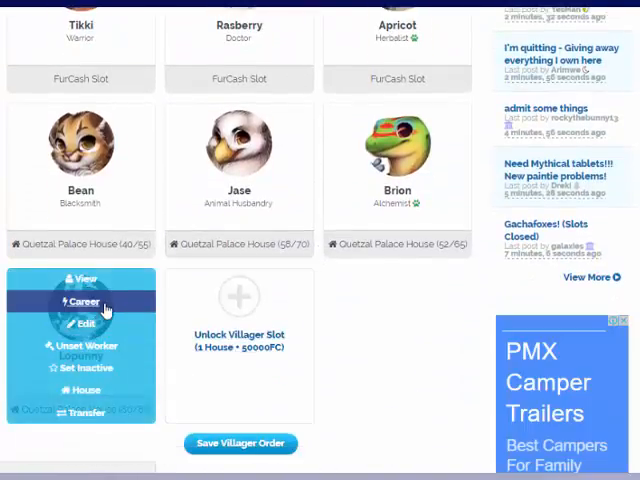
pyautogui.click(70, 301)
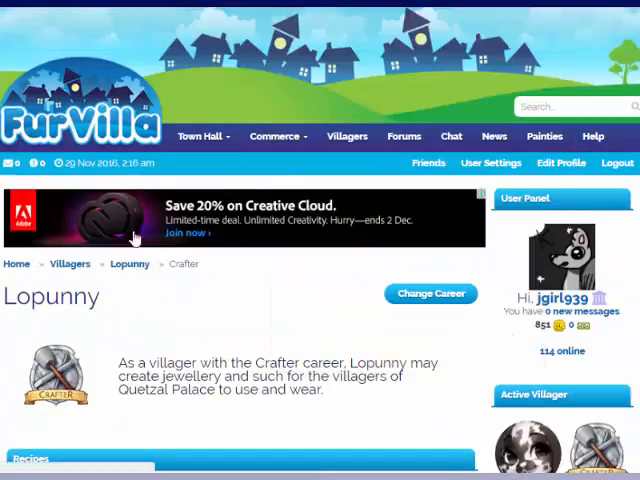
pyautogui.scroll(-3)
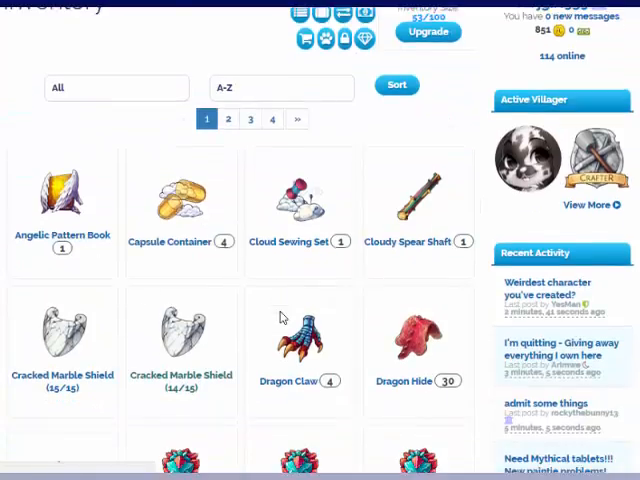
pyautogui.scroll(-3)
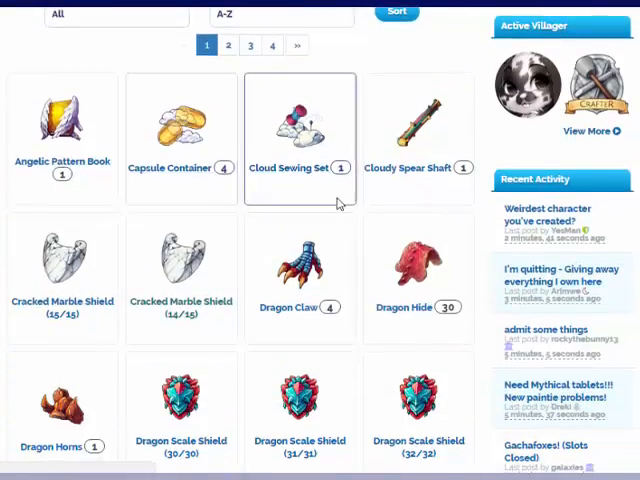
pyautogui.scroll(-3)
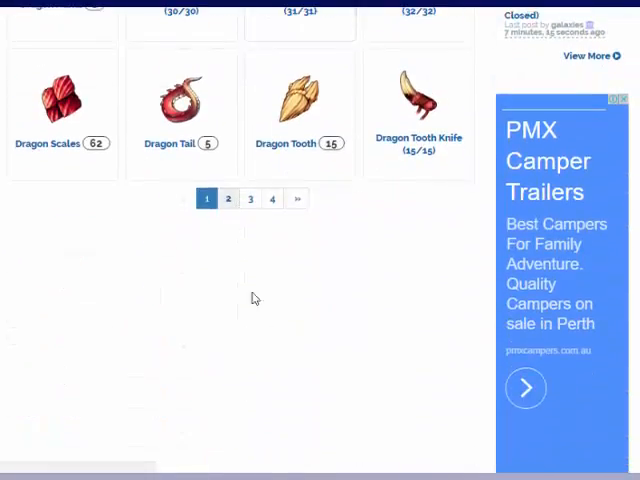
pyautogui.moveTo(240, 283)
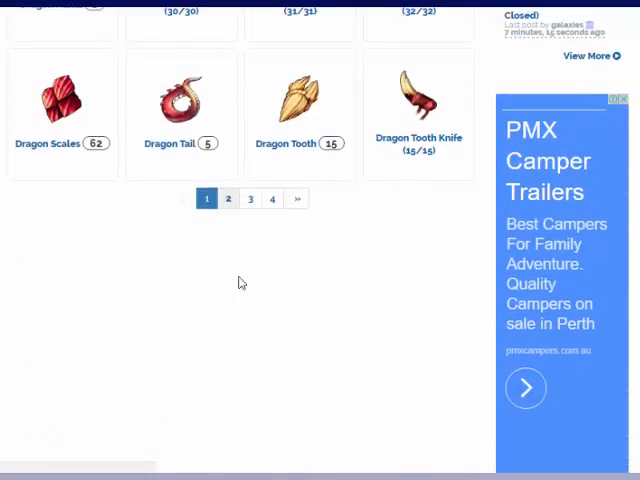
pyautogui.click(228, 198)
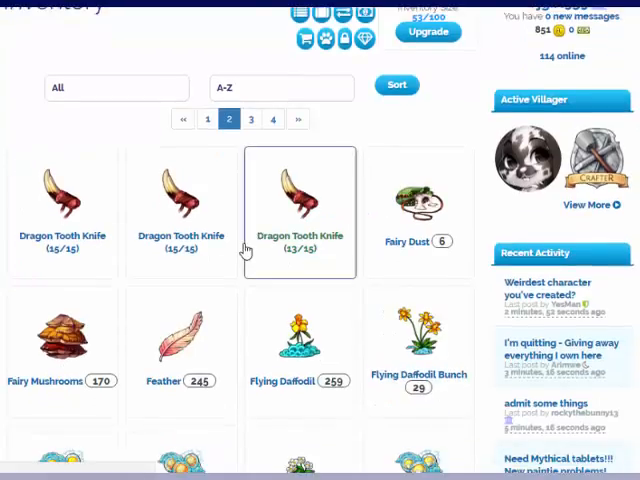
pyautogui.scroll(-3)
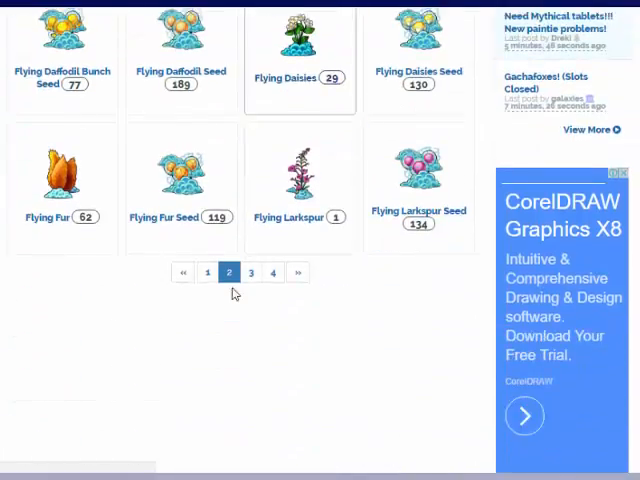
pyautogui.moveTo(407, 339)
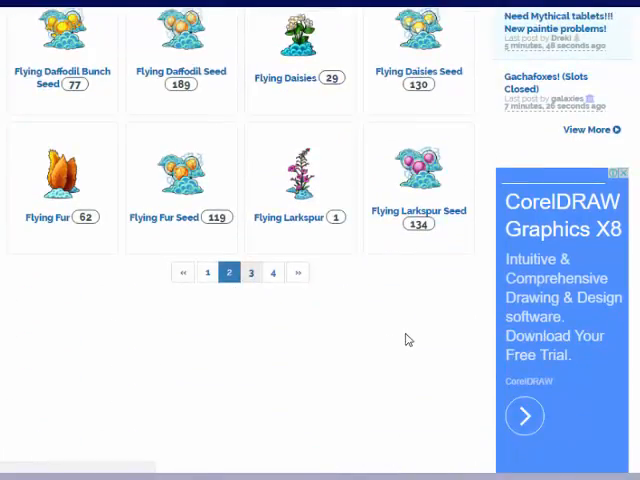
pyautogui.click(250, 272)
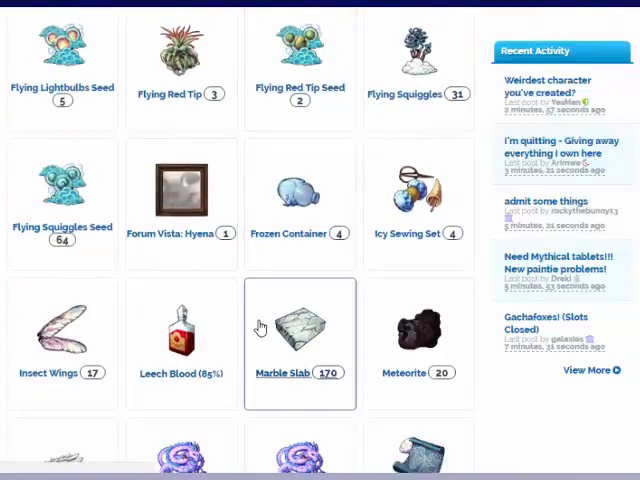
pyautogui.scroll(-3)
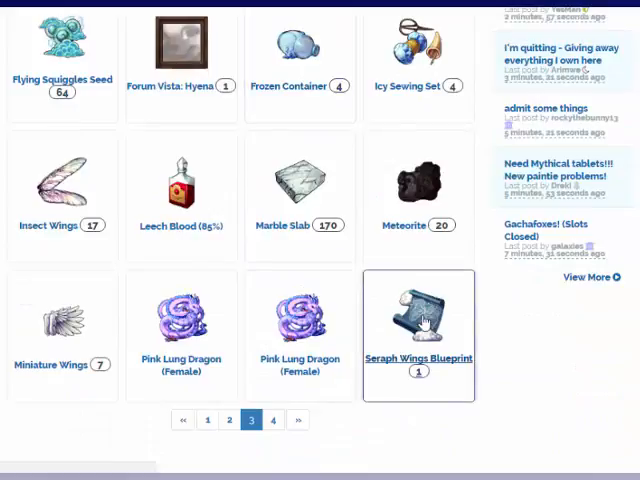
pyautogui.click(418, 320)
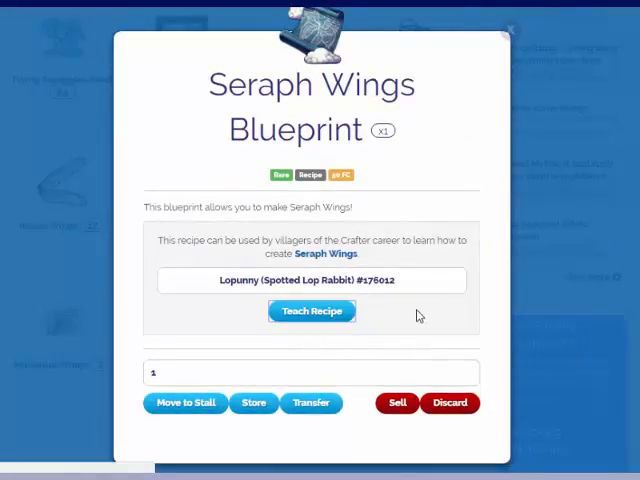
# Teach Lopunny the Seraph Wings recipe and view her Crafter recipes page
pyautogui.click(311, 310)
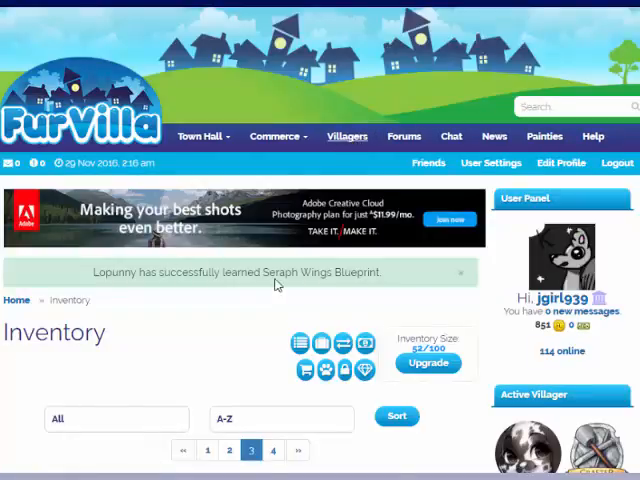
pyautogui.click(346, 136)
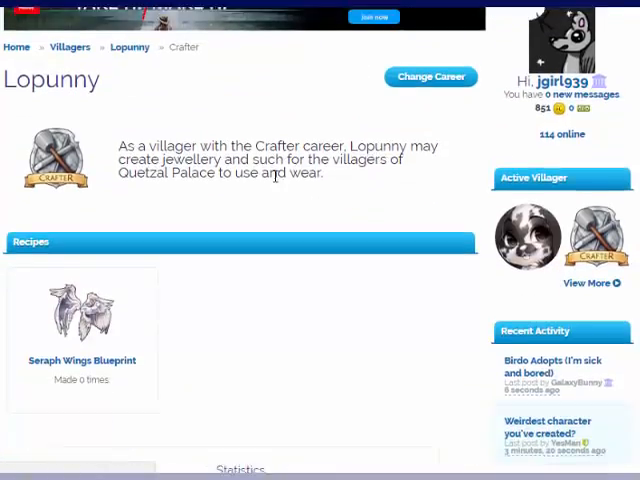
# View the Seraph Wings recipe needs: Miniature Wings, Sky Coins and 250 FC
pyautogui.click(82, 315)
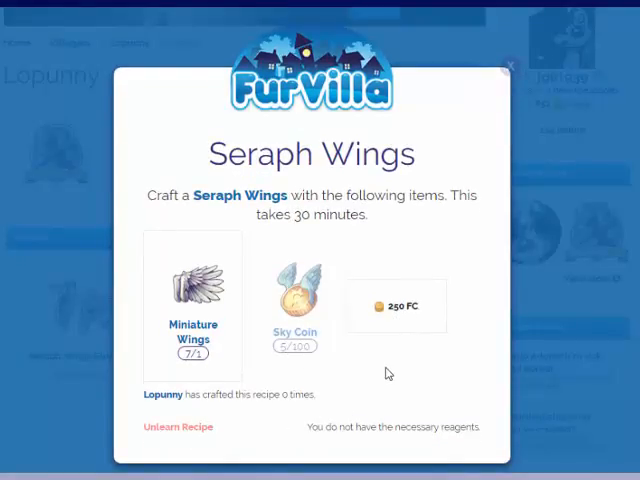
pyautogui.moveTo(408, 314)
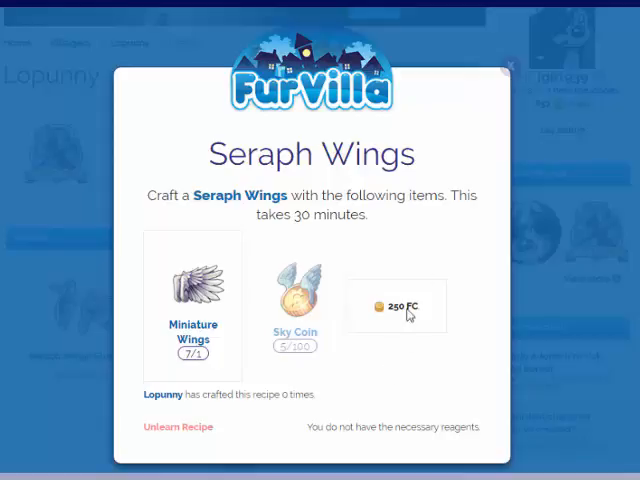
pyautogui.moveTo(457, 140)
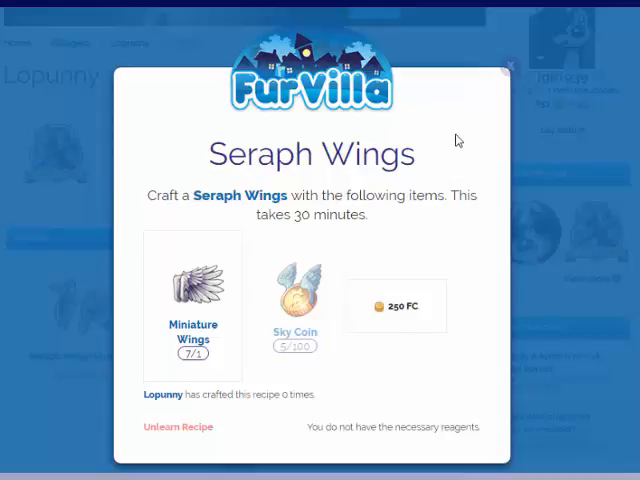
pyautogui.moveTo(492, 83)
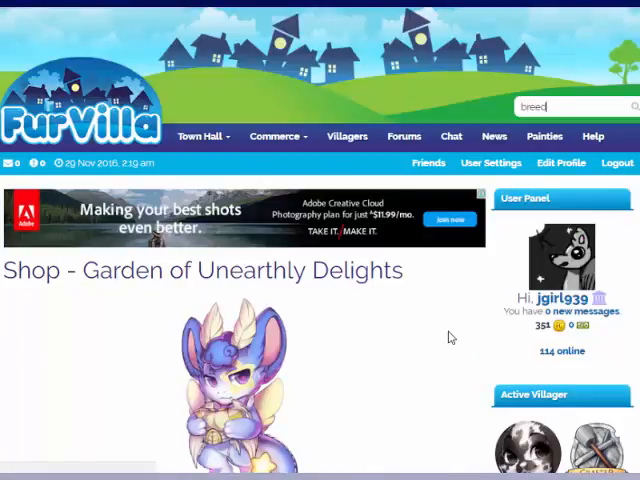
# Search player stalls for 'breeding potion', finding the cheapest sellers at 17000 FC
pyautogui.write('breeding potion')
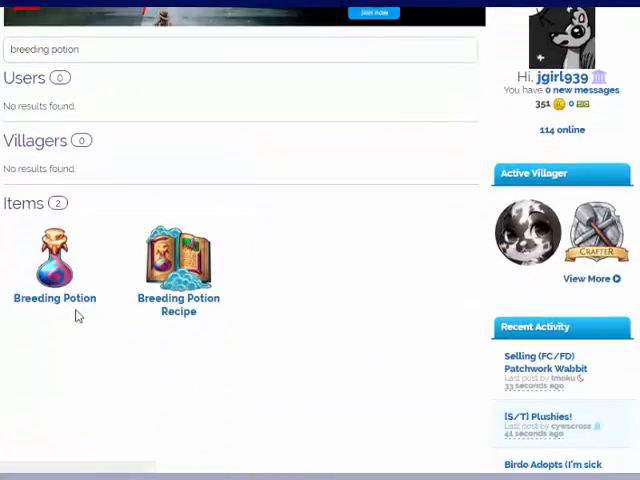
pyautogui.click(54, 263)
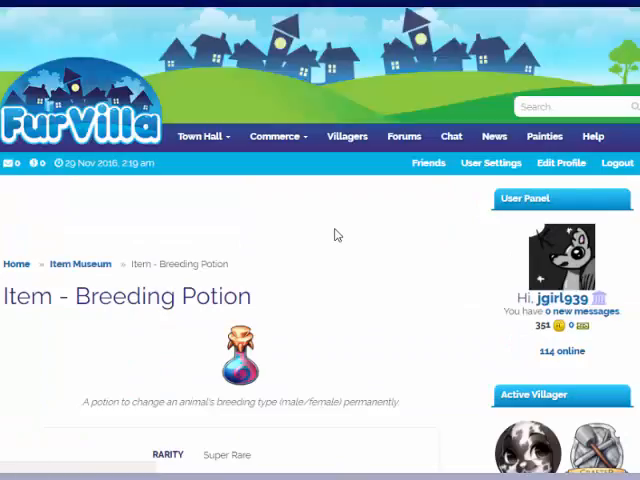
pyautogui.scroll(-3)
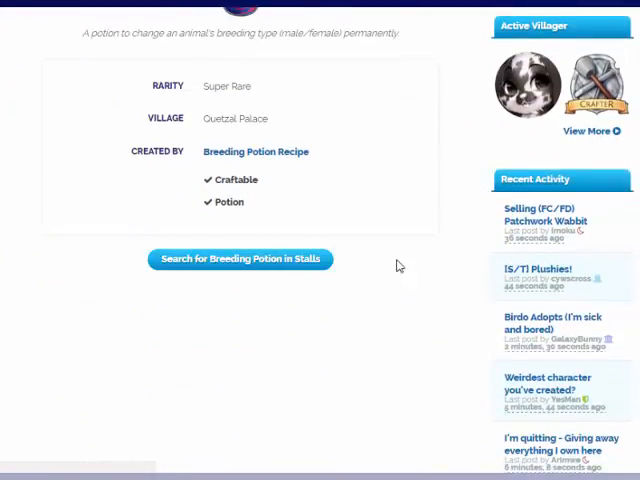
pyautogui.click(240, 259)
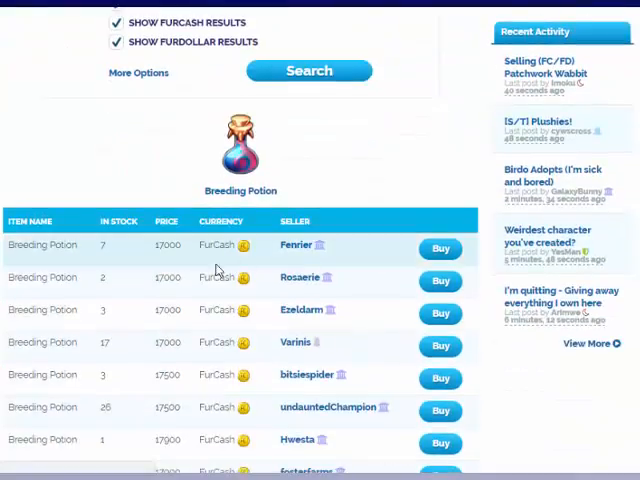
pyautogui.scroll(-3)
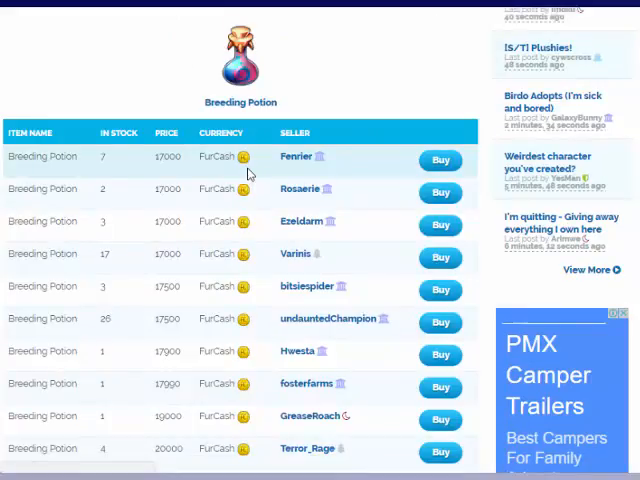
pyautogui.scroll(-3)
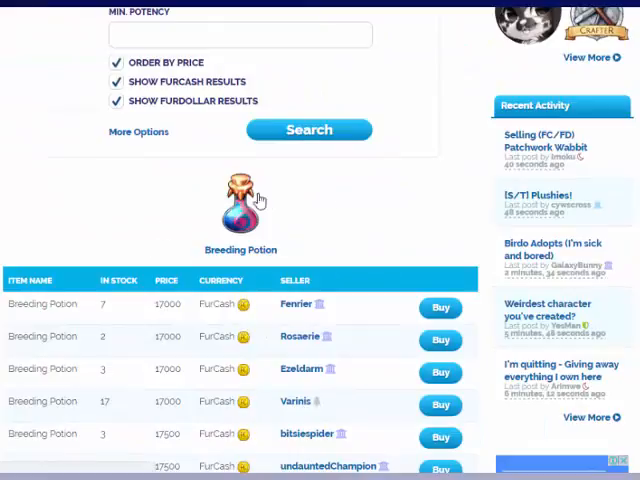
pyautogui.click(277, 136)
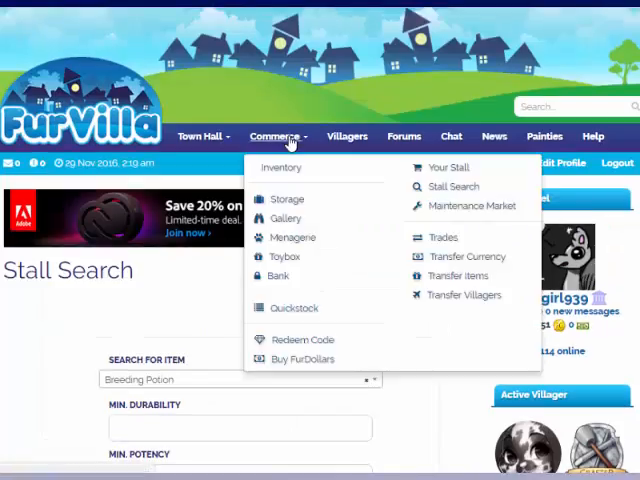
pyautogui.moveTo(347, 136)
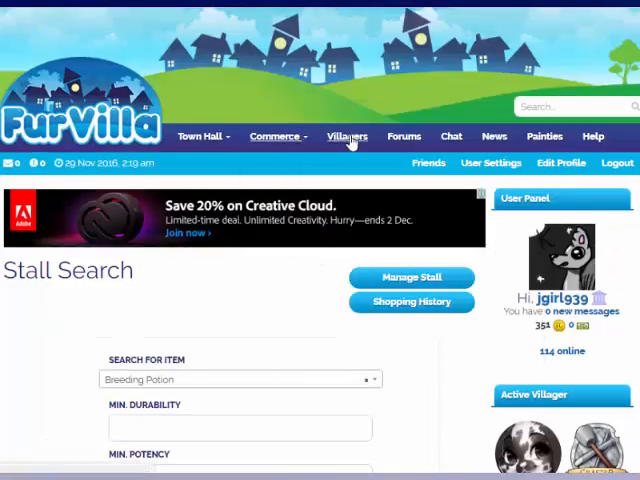
# Open a villager's career page from the Villagers list
pyautogui.click(347, 136)
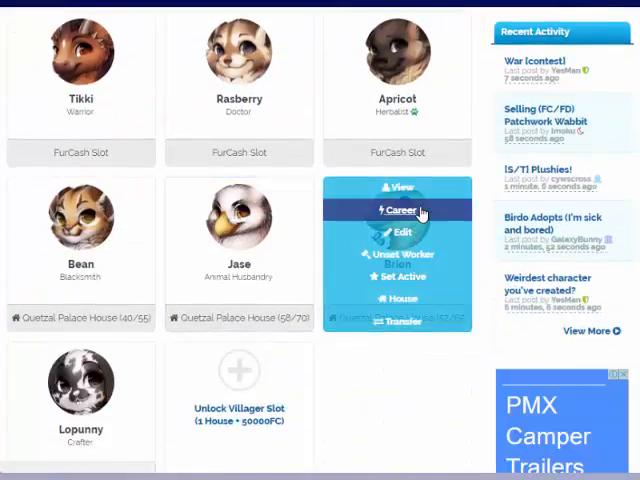
pyautogui.click(401, 210)
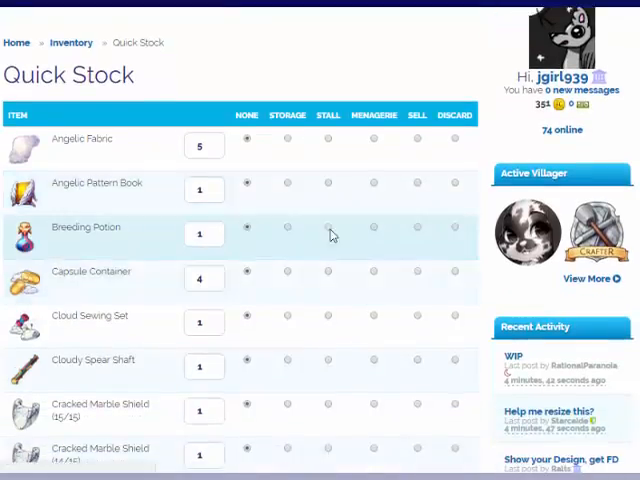
# Quick stock the Breeding Potion into the stall and confirm
pyautogui.scroll(-3)
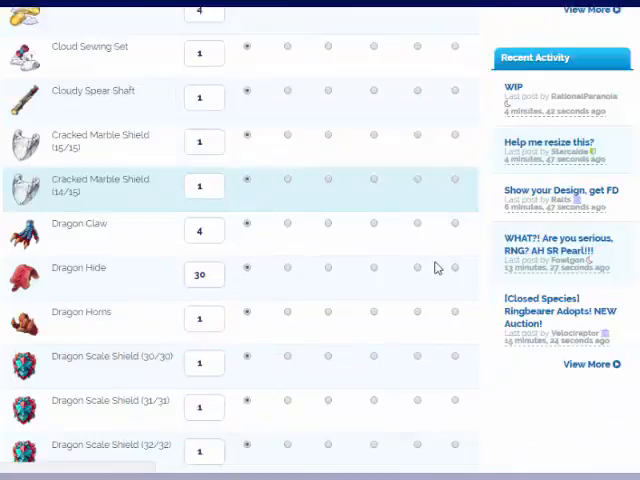
pyautogui.scroll(-3)
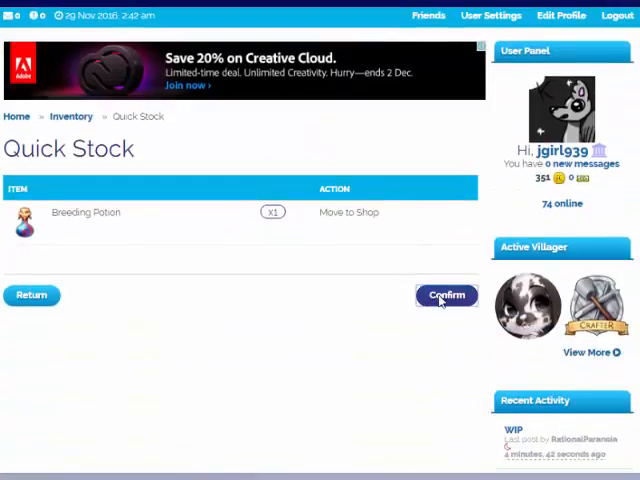
pyautogui.click(446, 294)
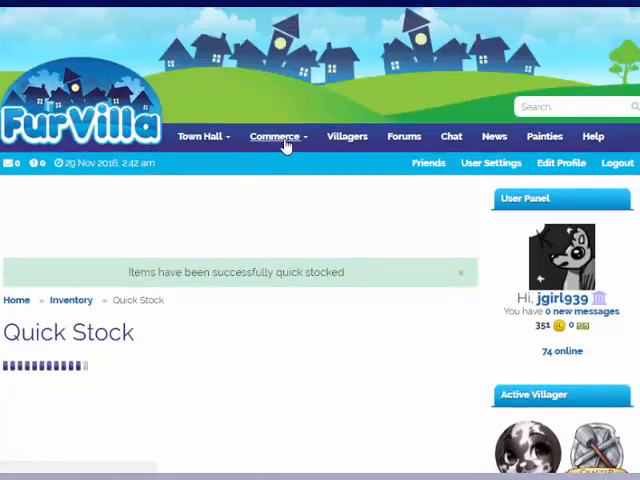
pyautogui.click(278, 136)
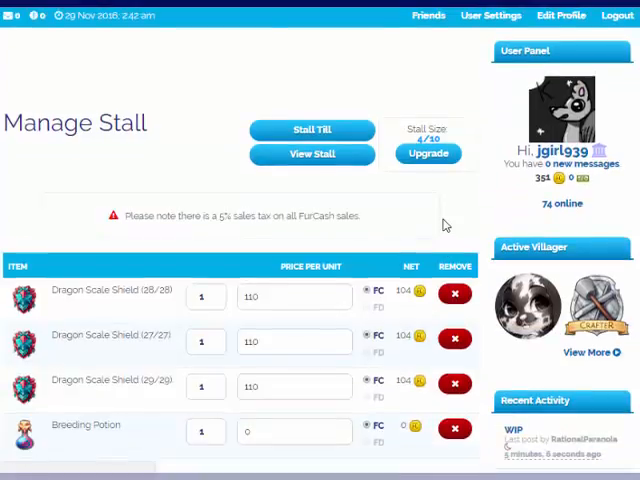
# Price the Breeding Potion at 16000 FC in Manage Stall and update stock
pyautogui.scroll(-3)
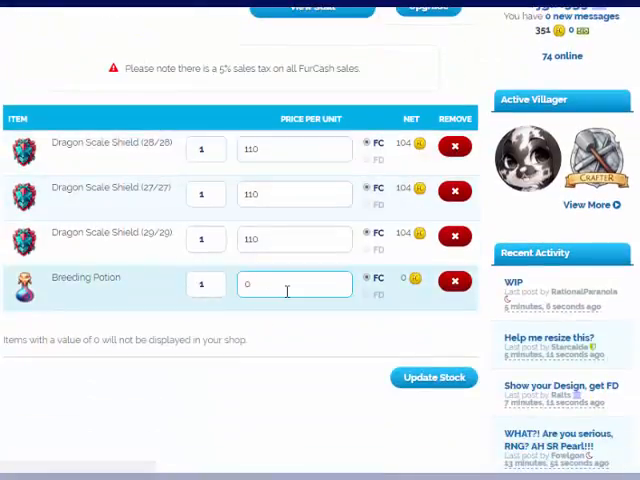
pyautogui.write('16000')
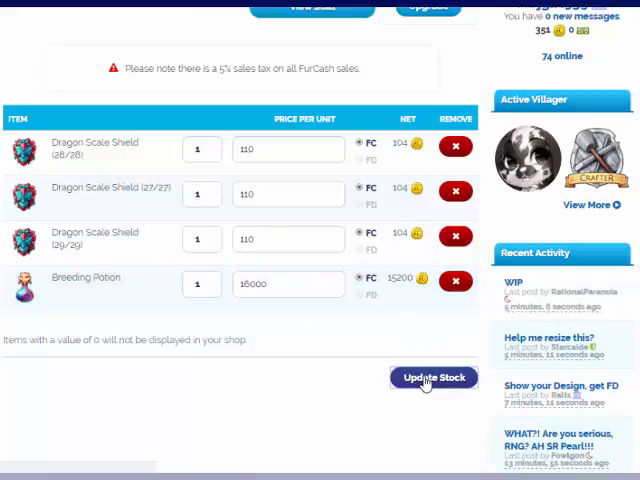
pyautogui.scroll(-3)
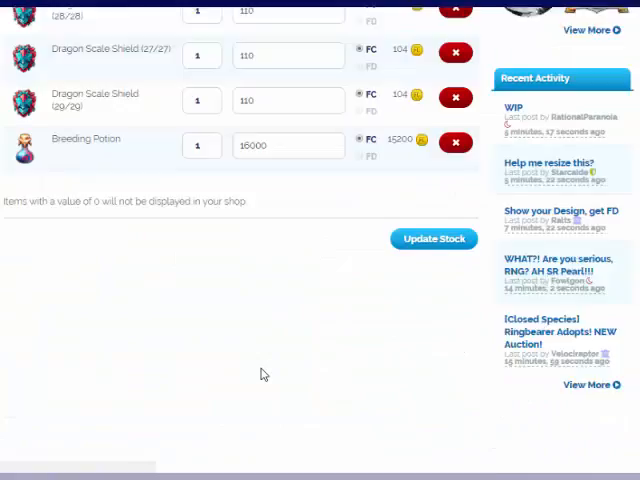
pyautogui.scroll(3)
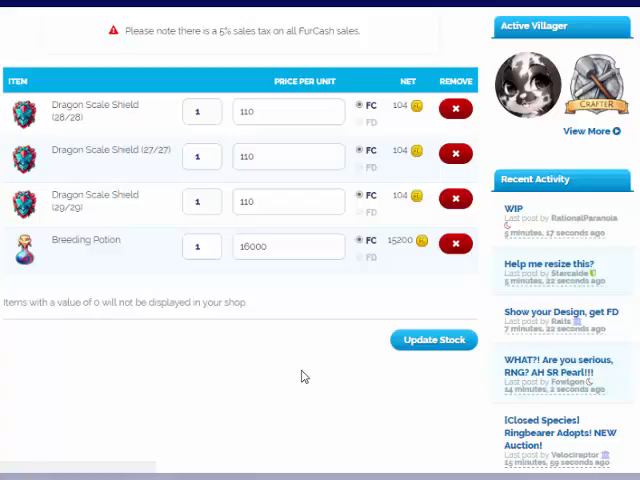
pyautogui.click(289, 246)
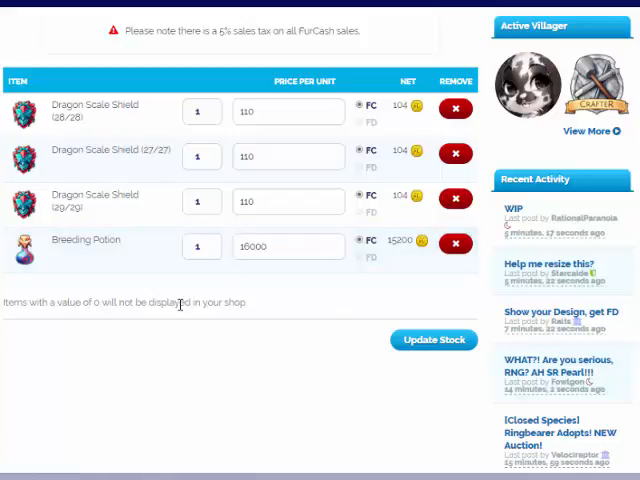
pyautogui.moveTo(146, 346)
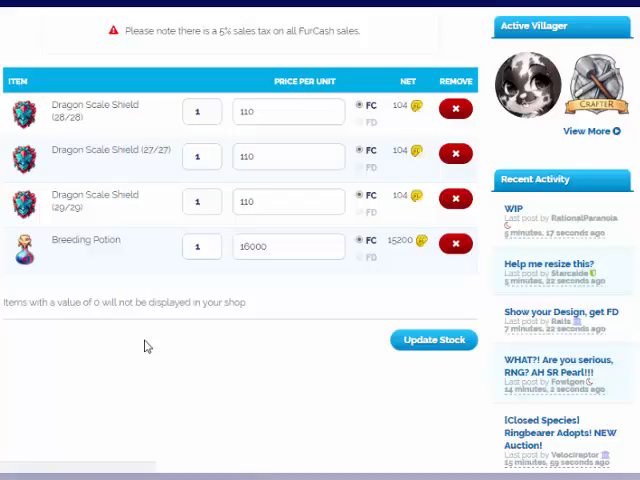
pyautogui.click(432, 339)
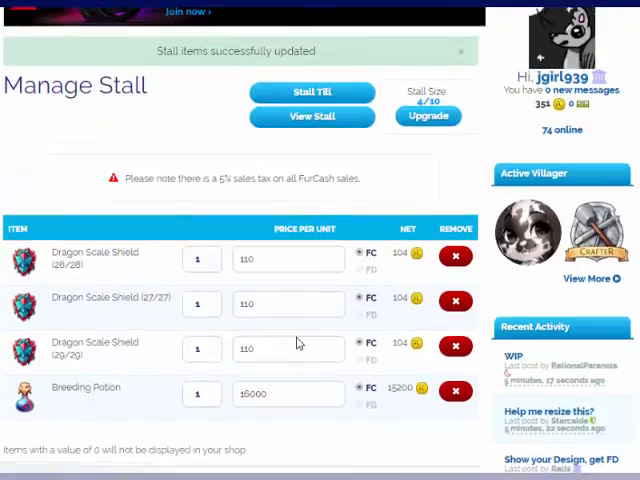
pyautogui.click(288, 348)
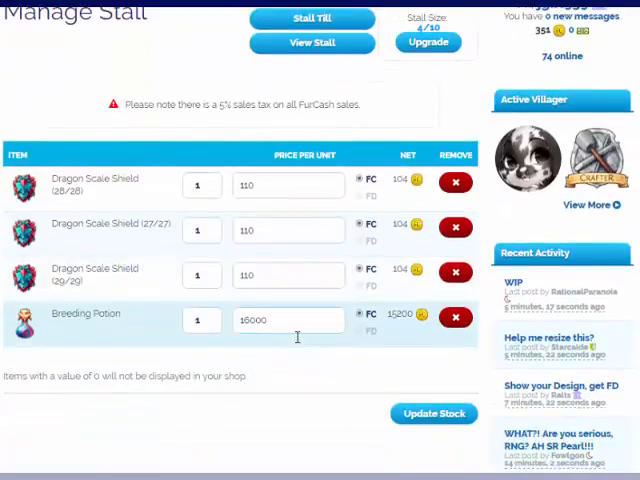
pyautogui.click(433, 413)
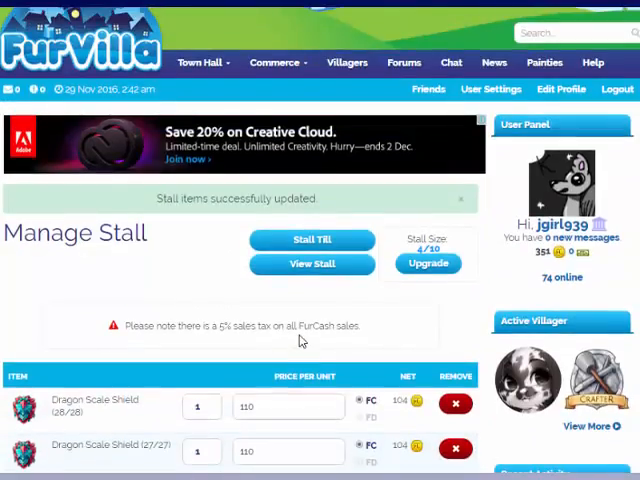